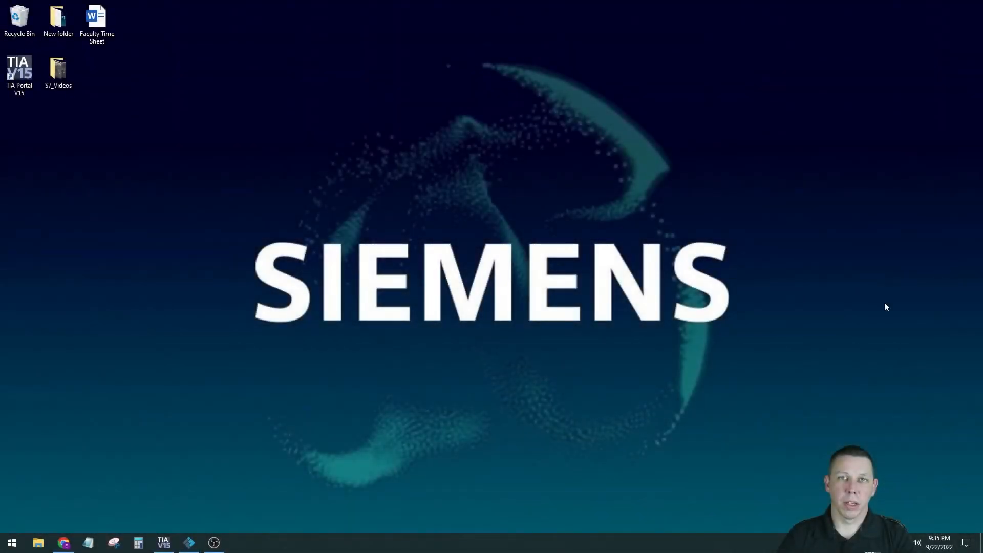
pyautogui.moveTo(441, 433)
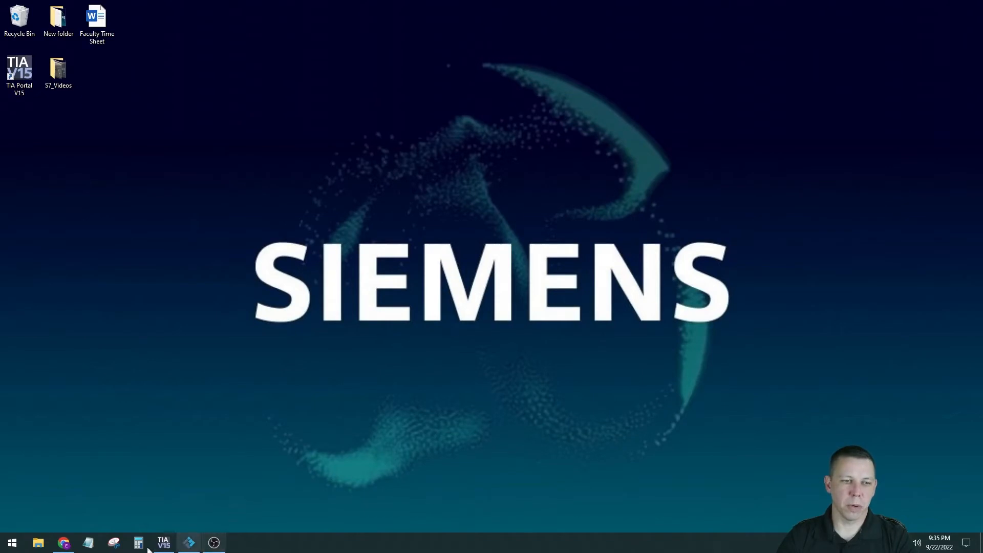
# Play the Queue of Items (Counters) preview video full screen, then close the page
pyautogui.click(63, 543)
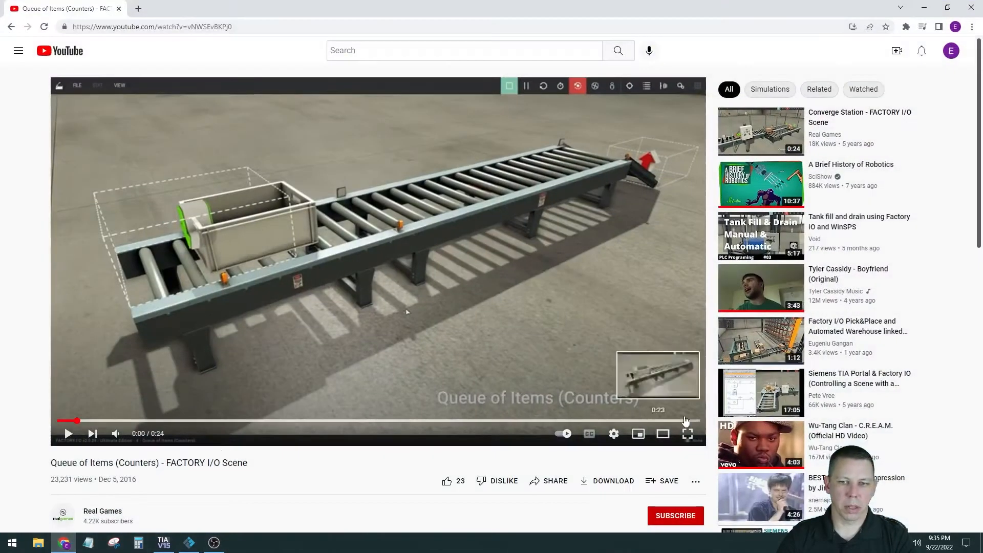
pyautogui.click(687, 434)
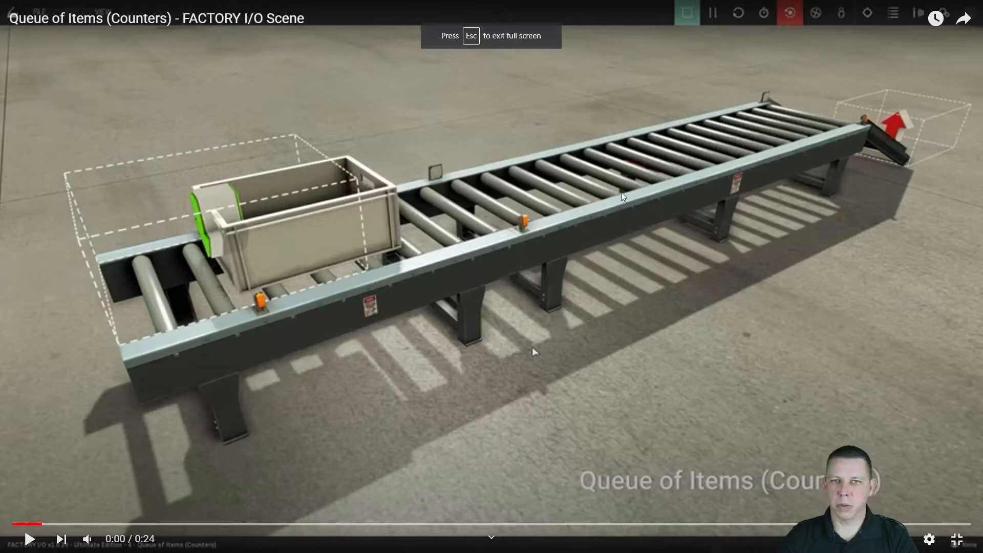
pyautogui.moveTo(646, 159)
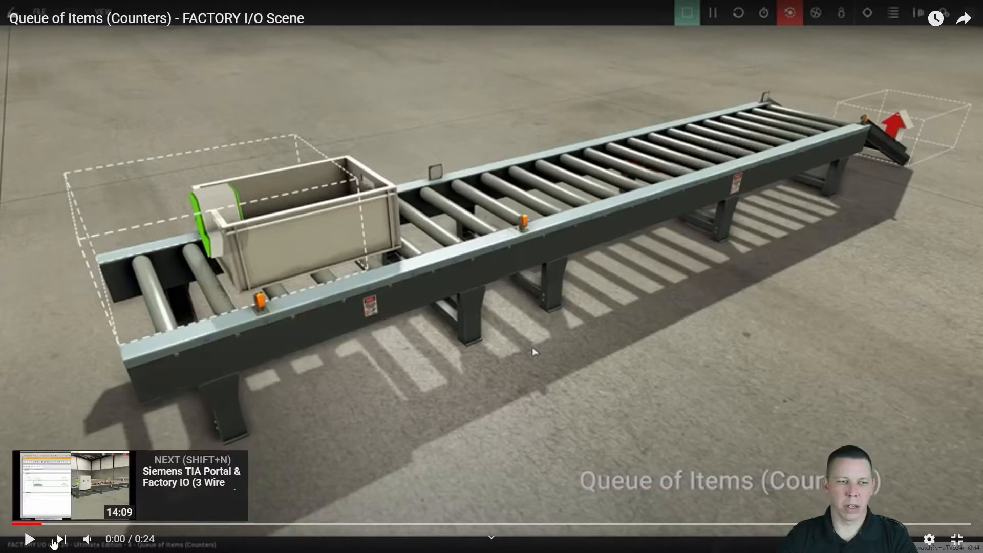
pyautogui.click(29, 538)
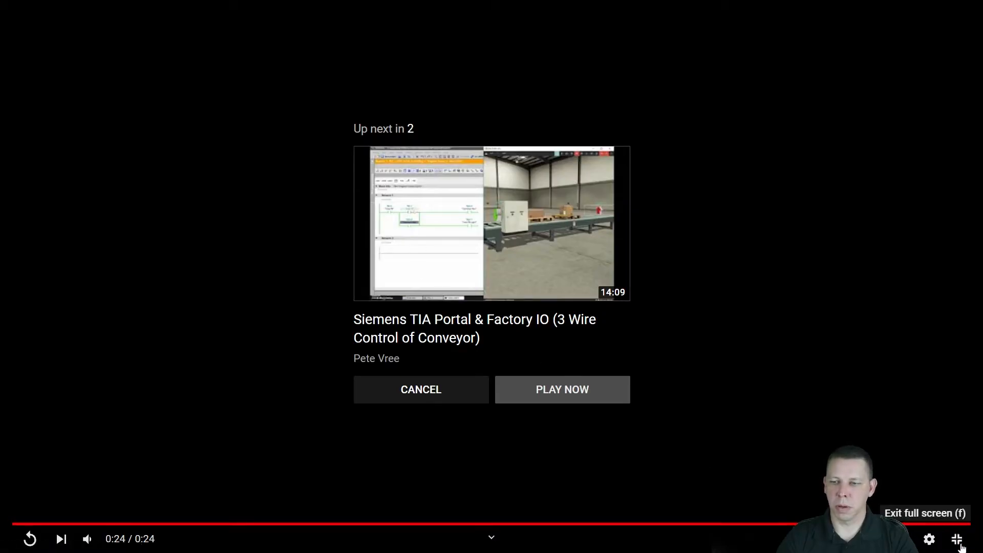
pyautogui.click(956, 538)
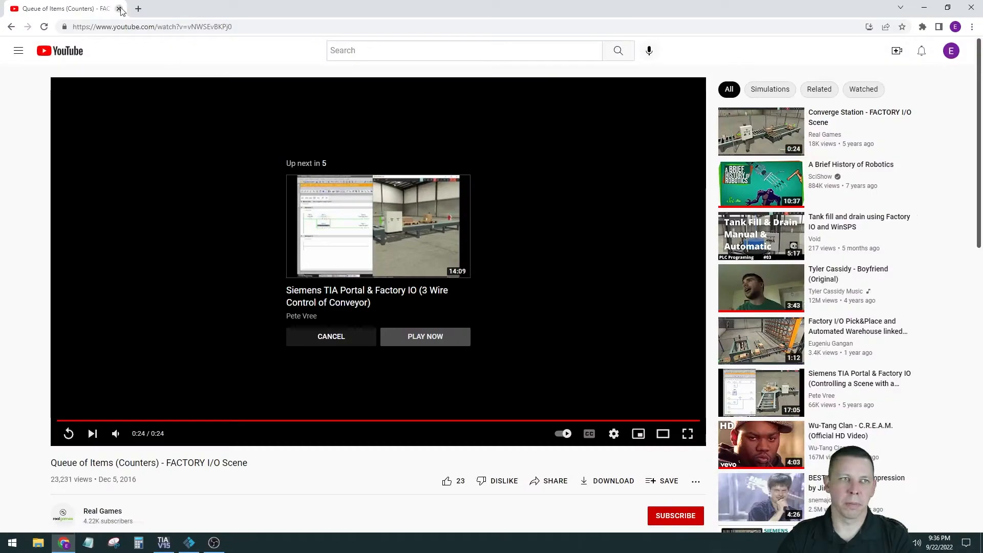
pyautogui.click(120, 8)
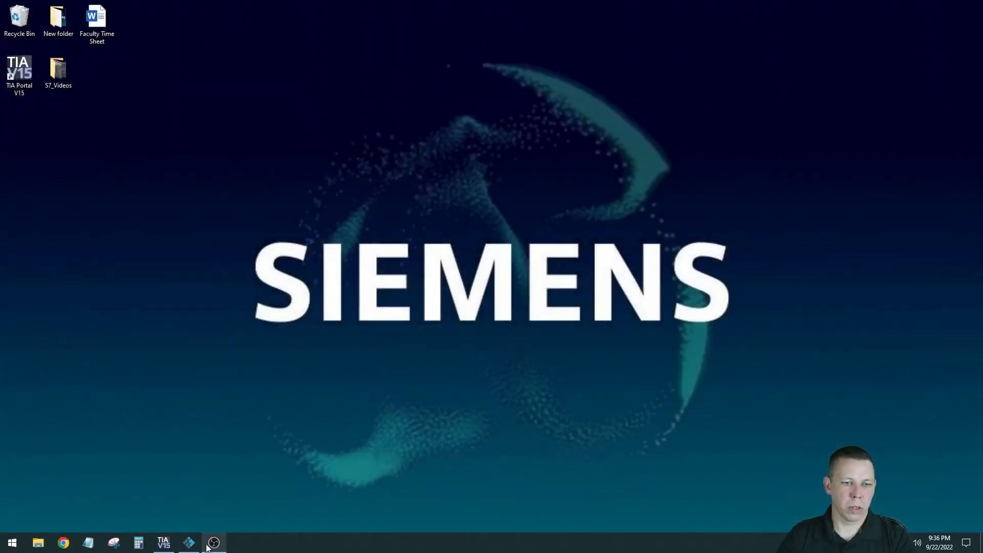
# Bring up Factory IO from the taskbar
pyautogui.click(189, 542)
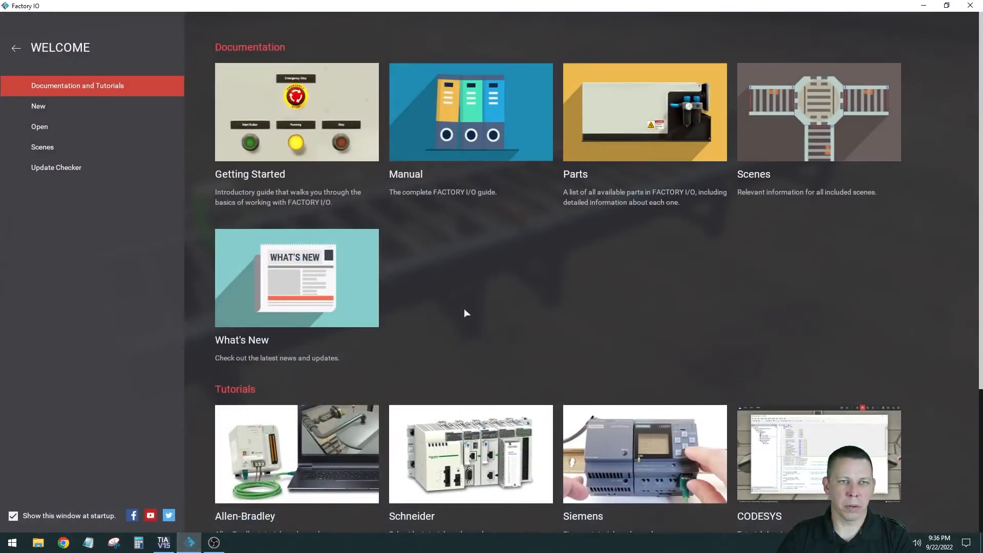
pyautogui.moveTo(196, 530)
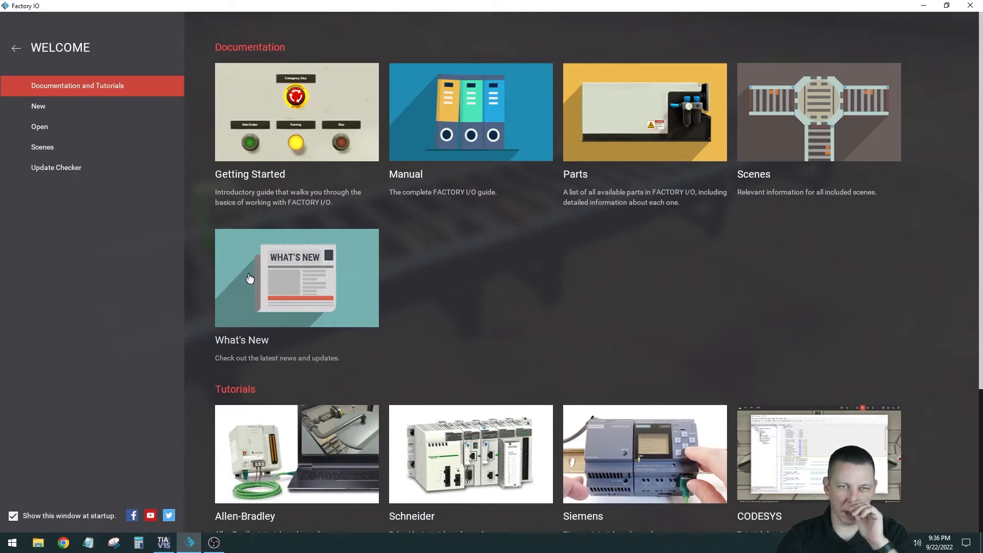
pyautogui.moveTo(456, 332)
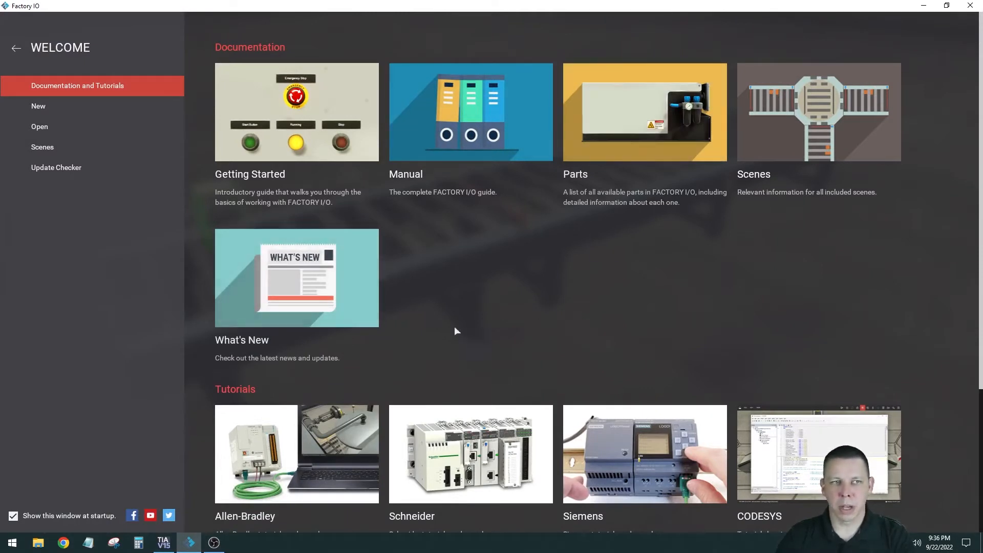
pyautogui.moveTo(544, 265)
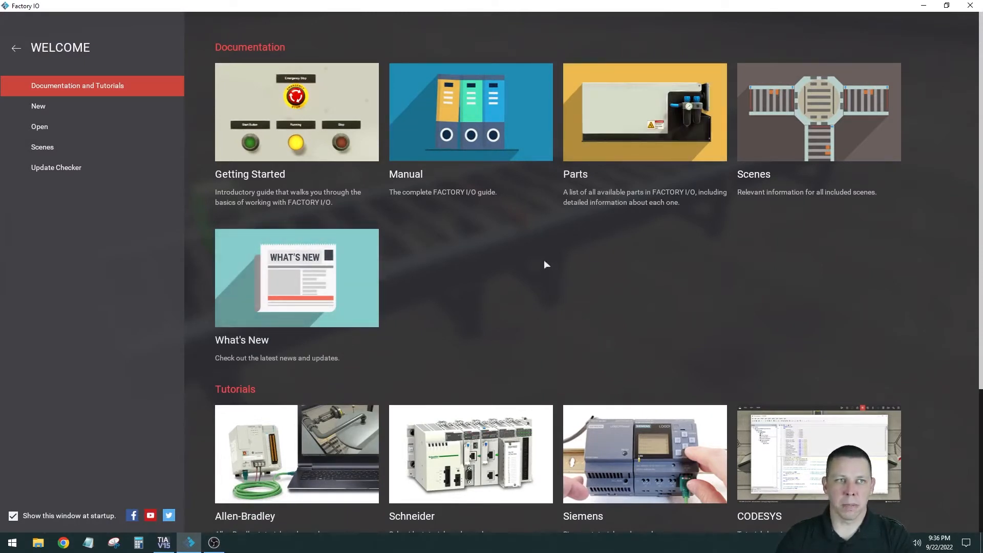
pyautogui.moveTo(30, 65)
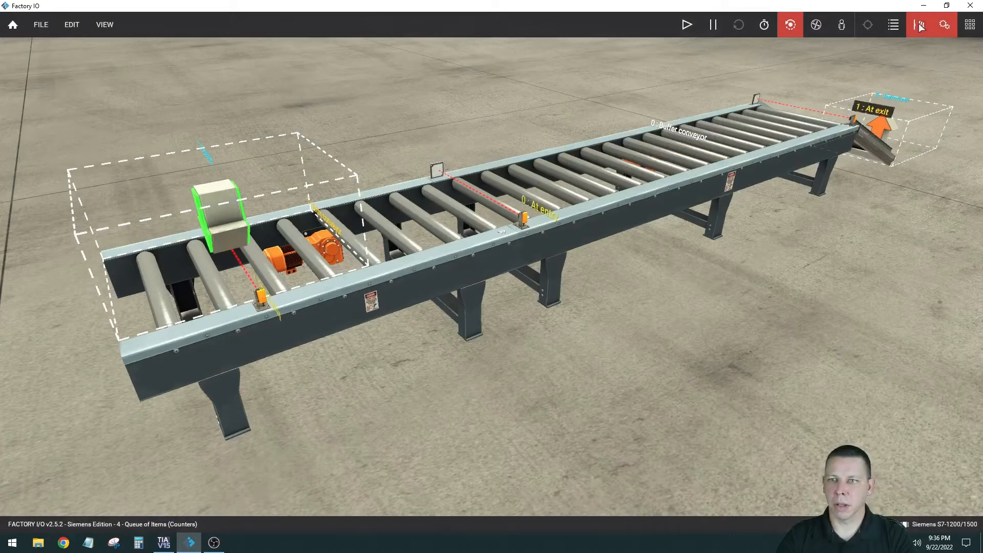
pyautogui.click(919, 24)
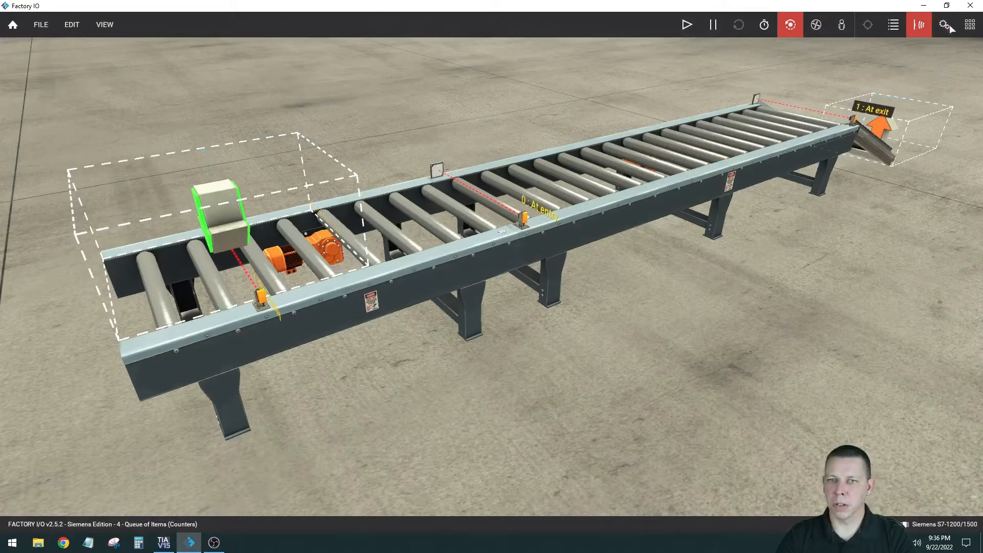
pyautogui.click(947, 24)
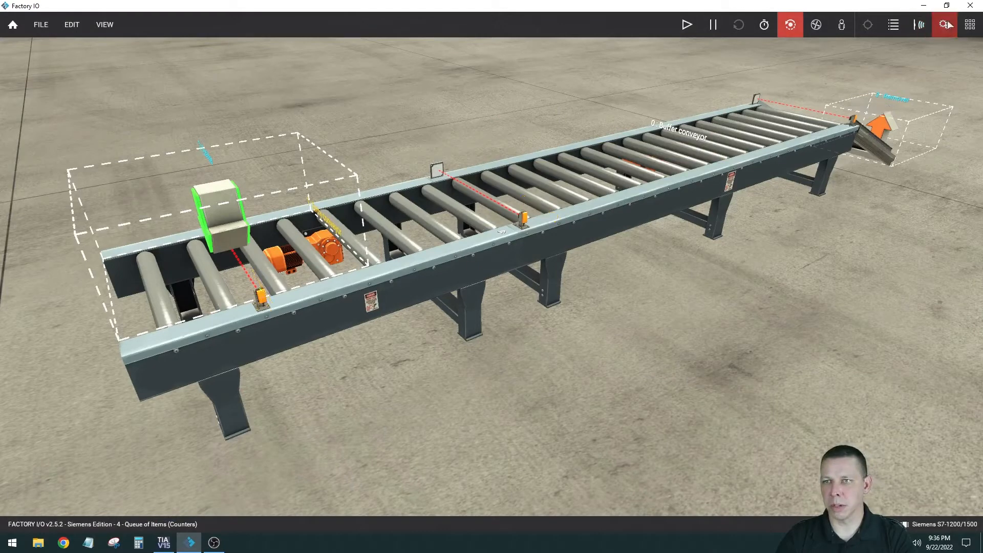
pyautogui.click(944, 24)
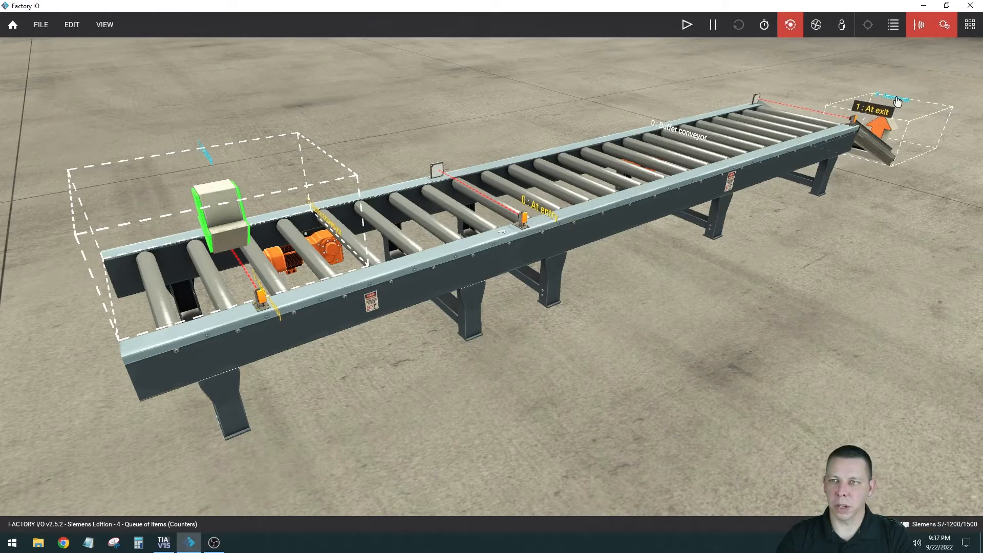
pyautogui.moveTo(765, 301)
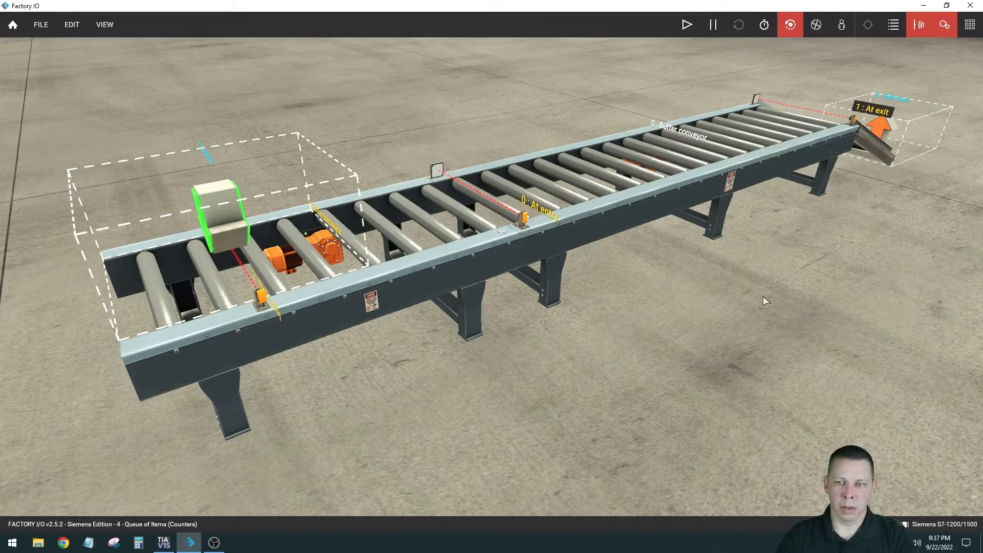
pyautogui.moveTo(180, 84)
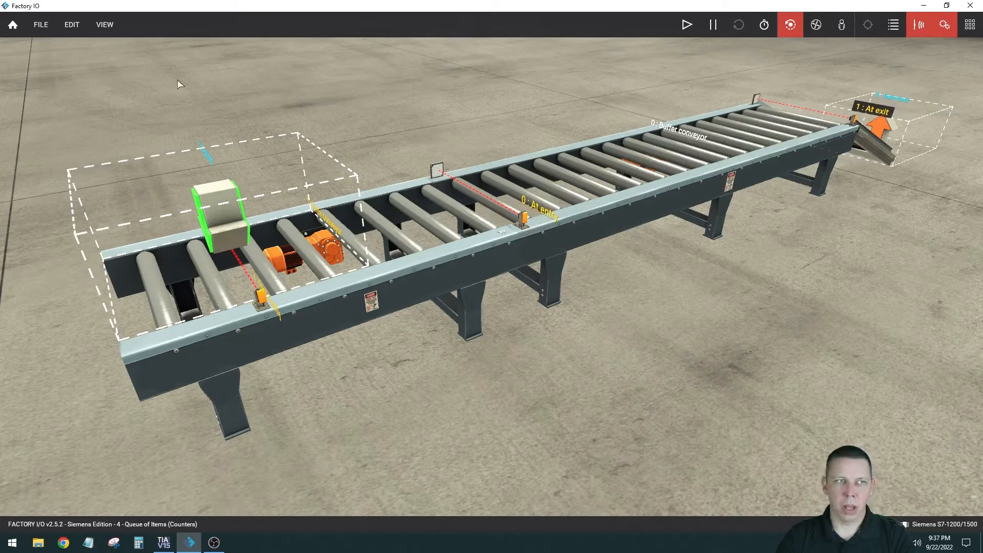
pyautogui.click(40, 24)
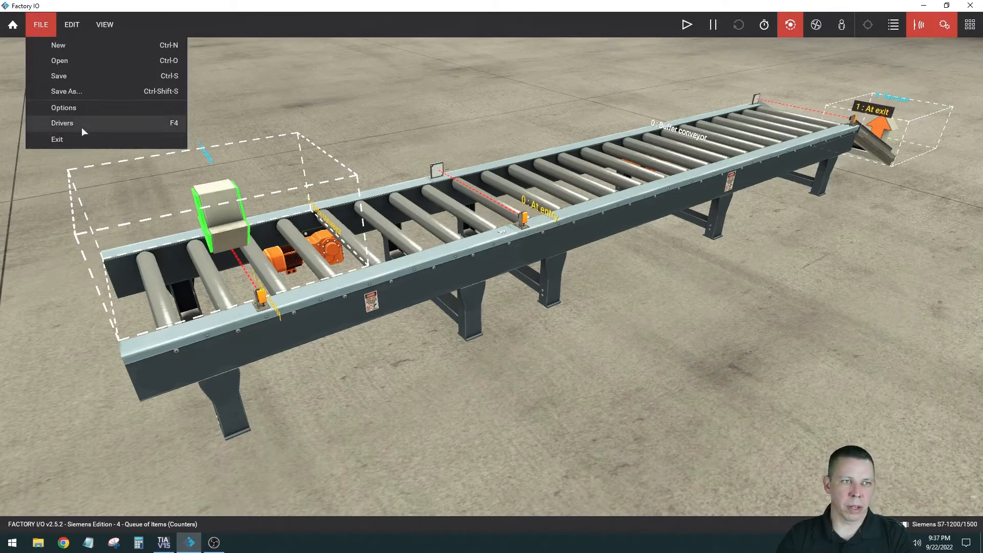
pyautogui.click(62, 123)
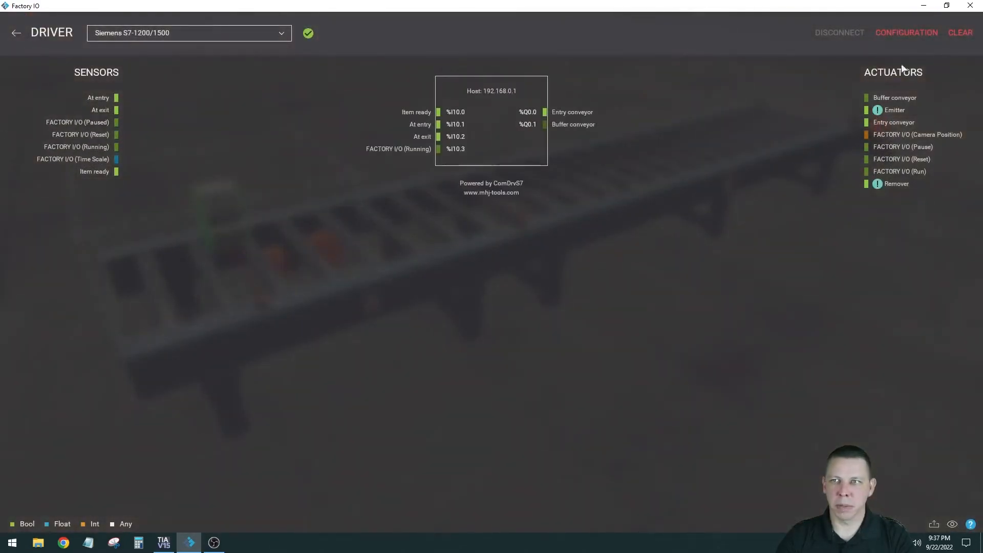
pyautogui.click(905, 31)
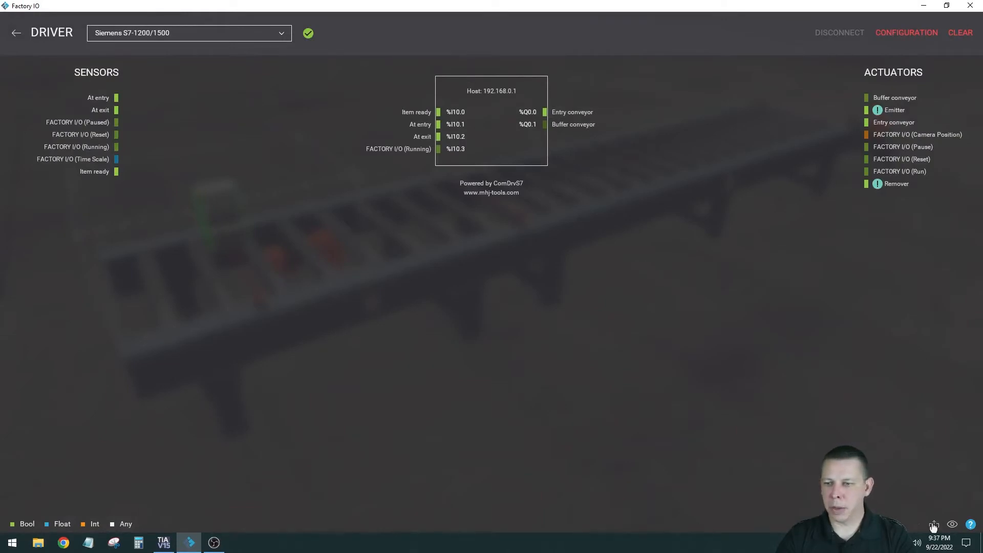
pyautogui.moveTo(707, 287)
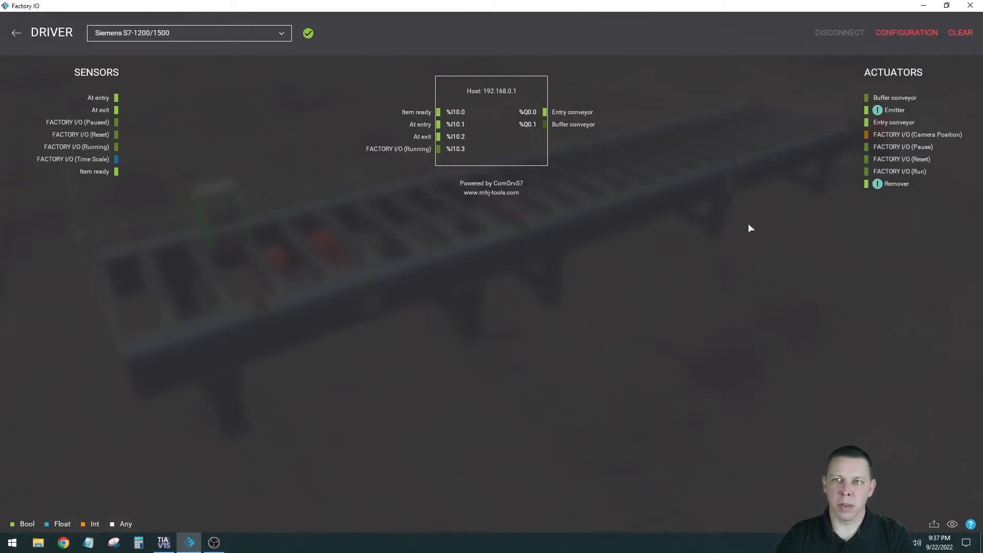
pyautogui.moveTo(43, 55)
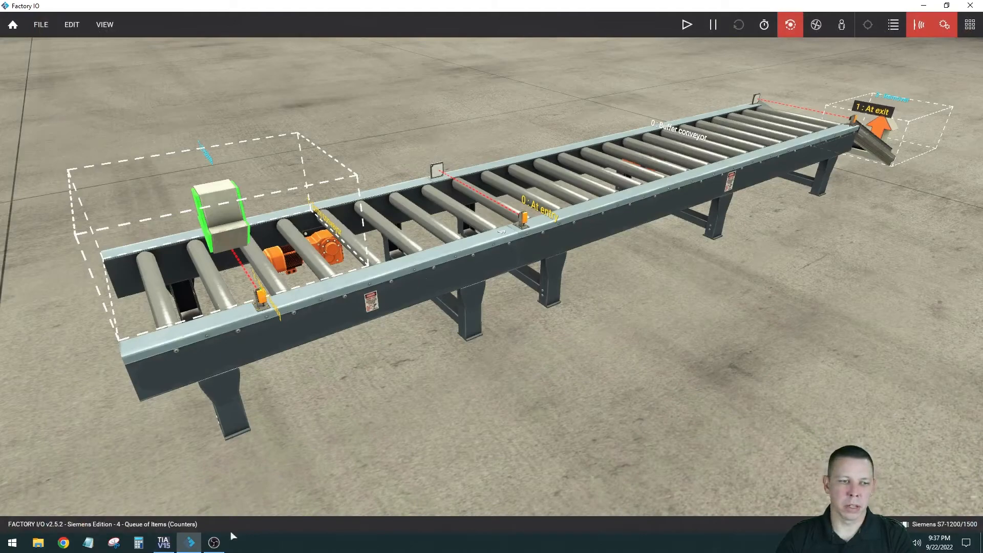
# In TIA Portal, review the default PLC tag table and open Block_1 [FC1]
pyautogui.click(162, 543)
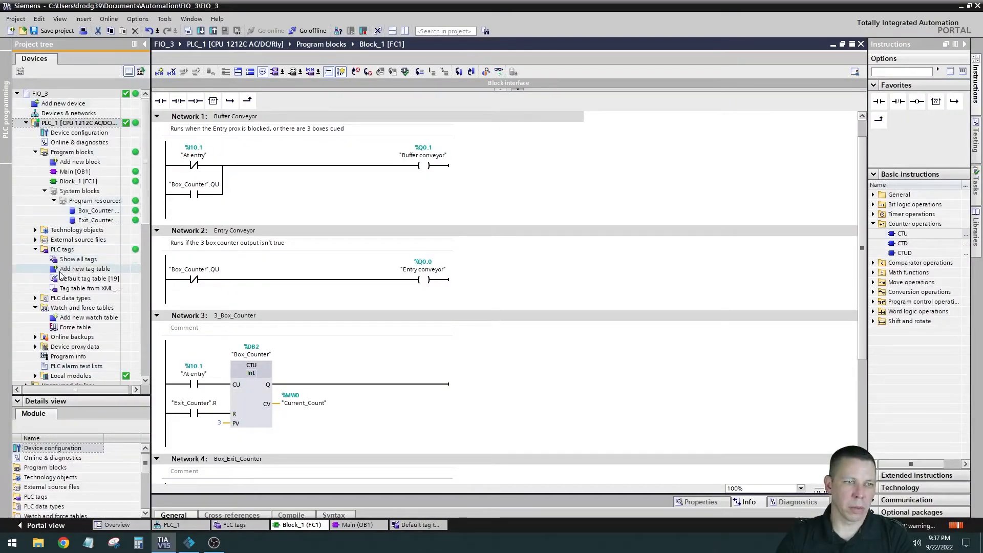
pyautogui.click(78, 260)
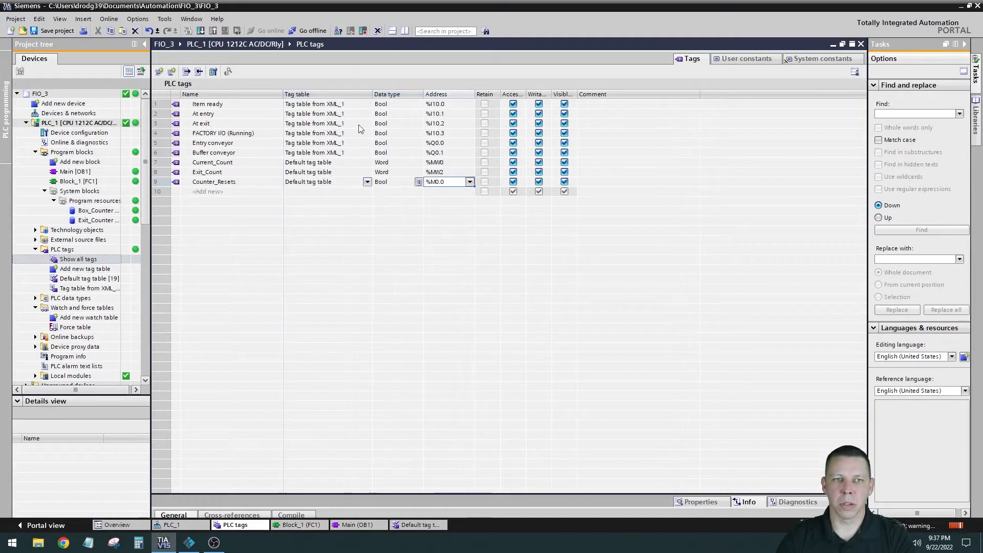
pyautogui.moveTo(320, 199)
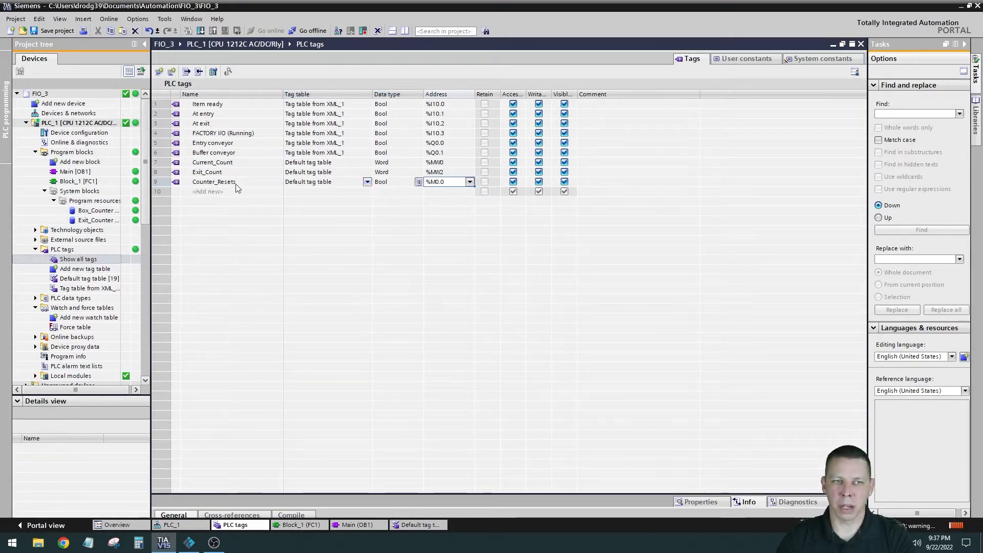
pyautogui.moveTo(335, 172)
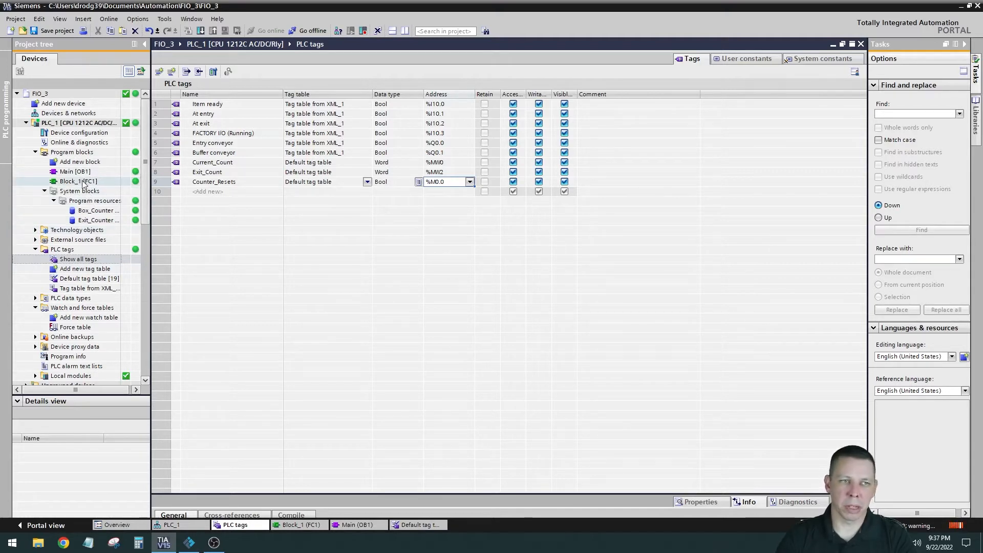
pyautogui.doubleClick(75, 181)
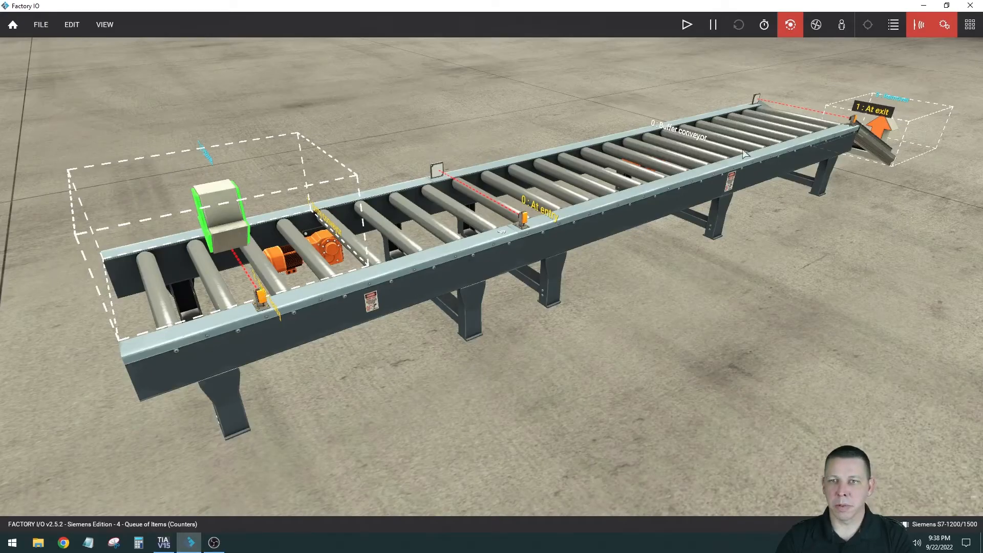
pyautogui.moveTo(319, 279)
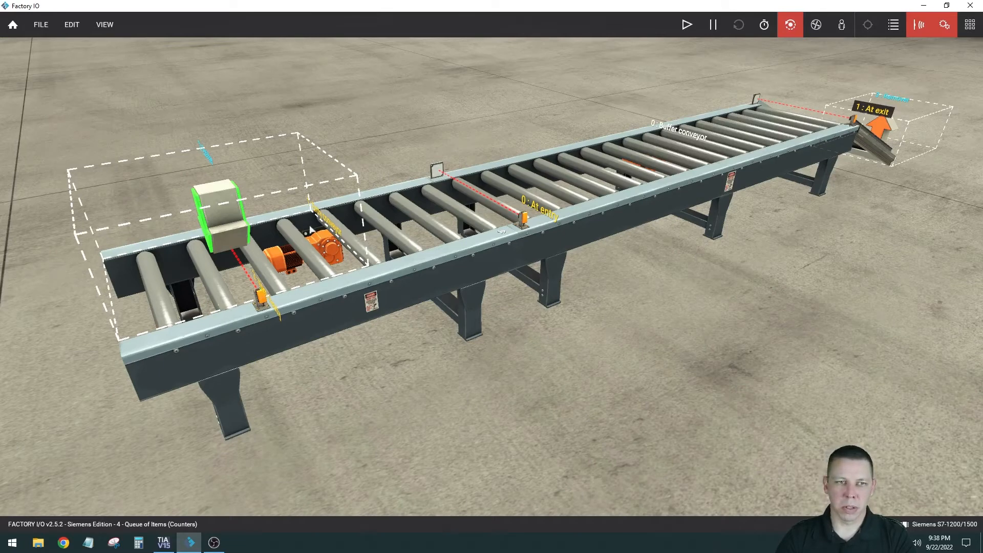
pyautogui.moveTo(223, 291)
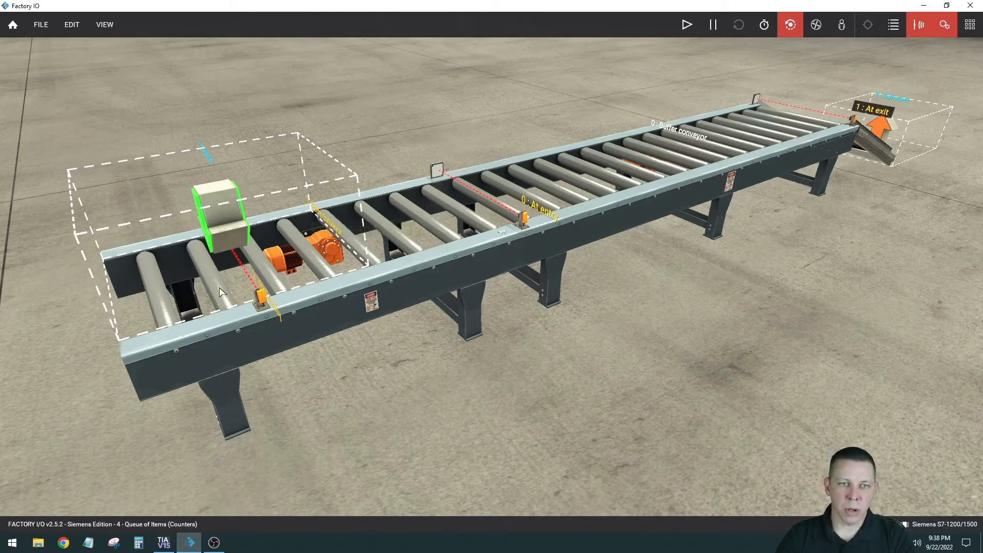
pyautogui.moveTo(545, 256)
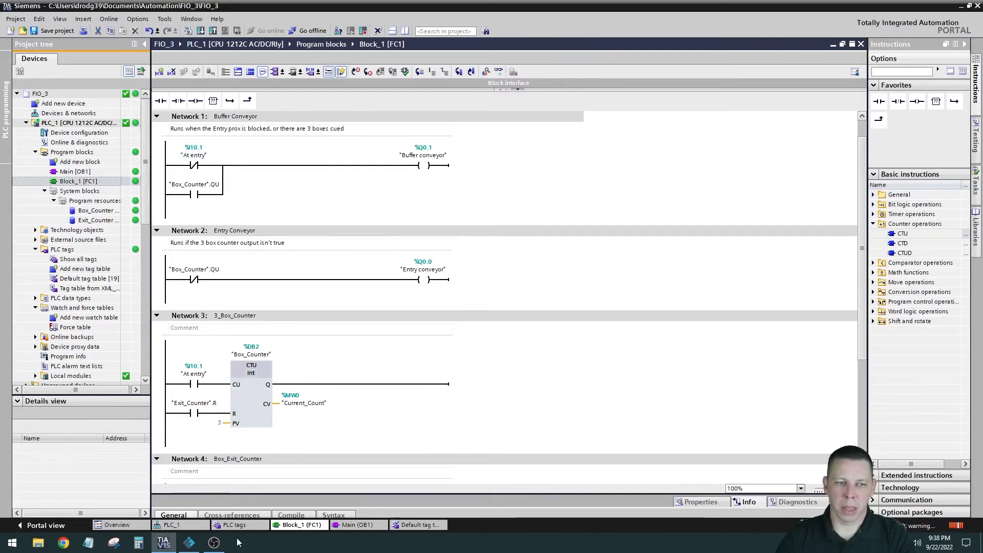
# Switch to Factory IO, glance at the ladder networks, and return to the conveyor scene
pyautogui.click(189, 542)
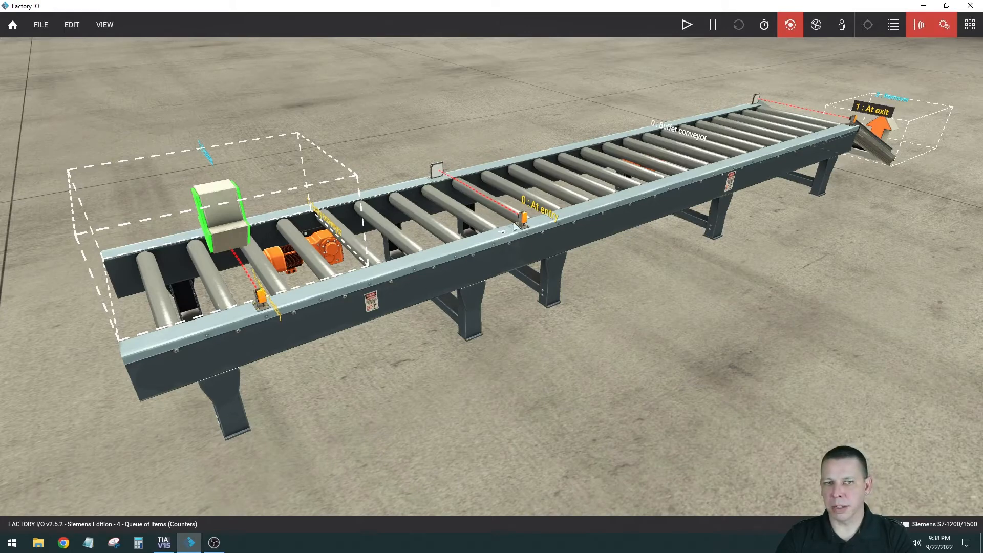
pyautogui.moveTo(473, 201)
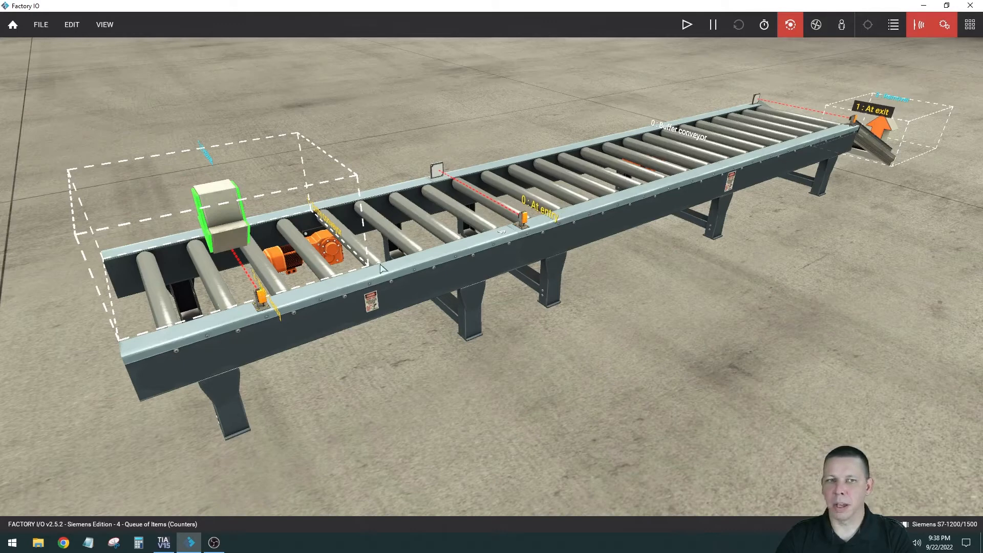
pyautogui.moveTo(435, 211)
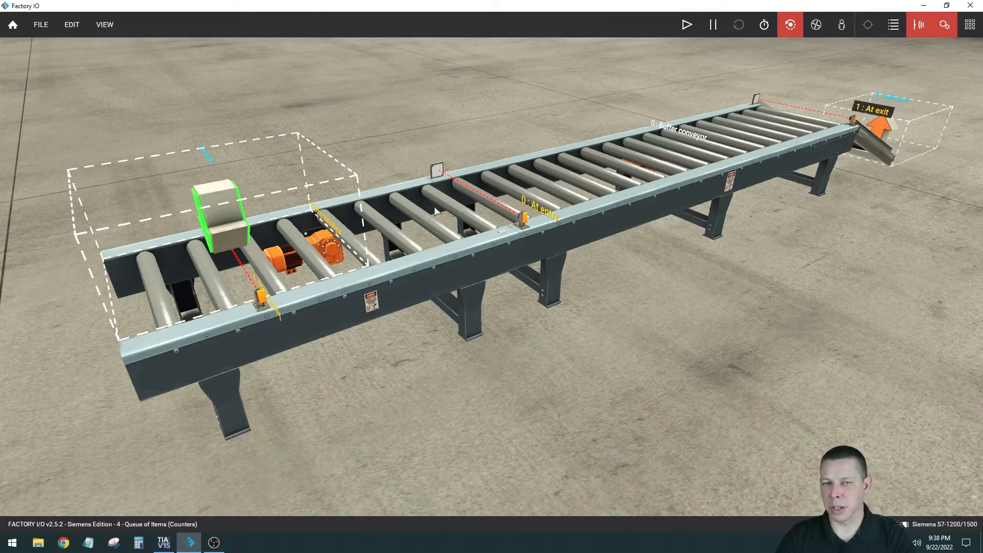
pyautogui.moveTo(622, 148)
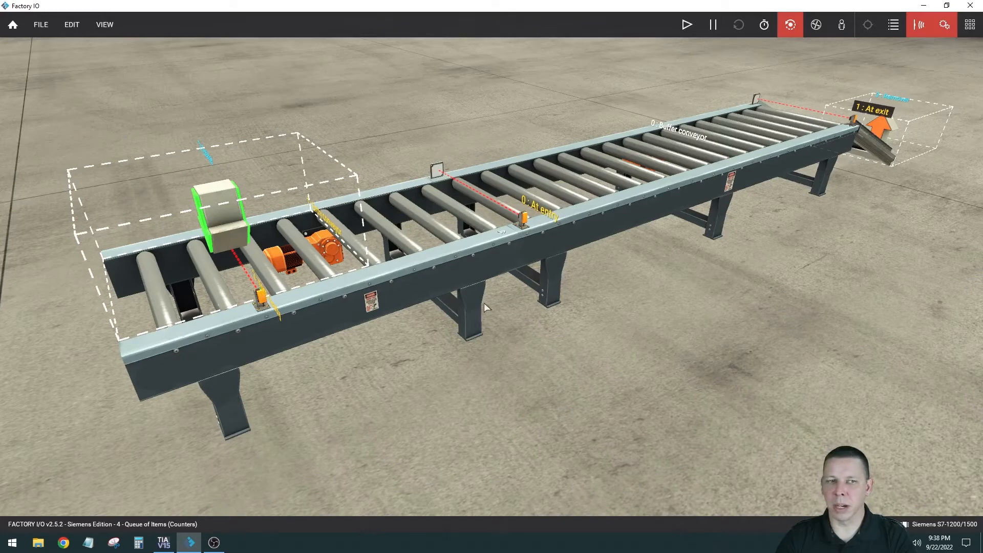
pyautogui.moveTo(343, 471)
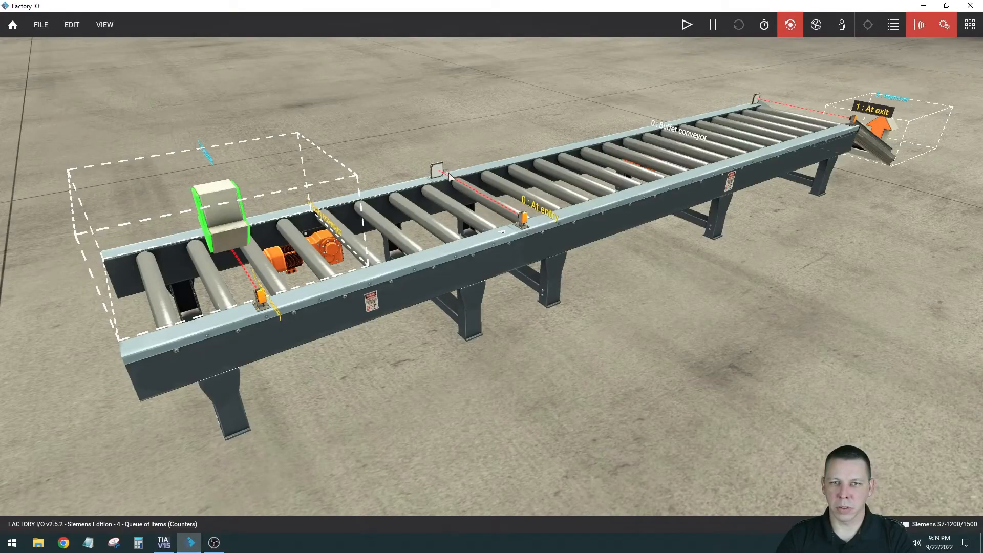
pyautogui.moveTo(428, 256)
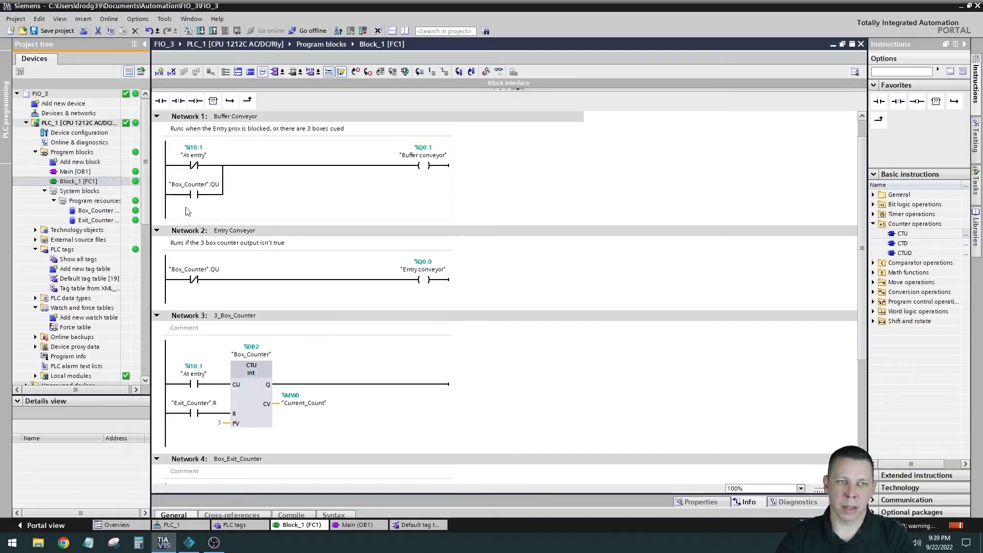
pyautogui.click(195, 194)
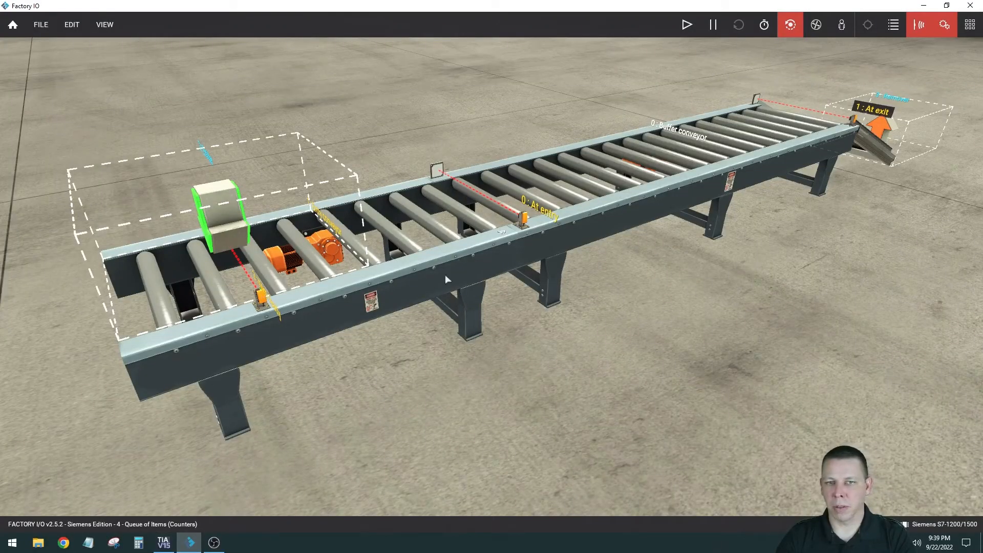
pyautogui.moveTo(415, 249)
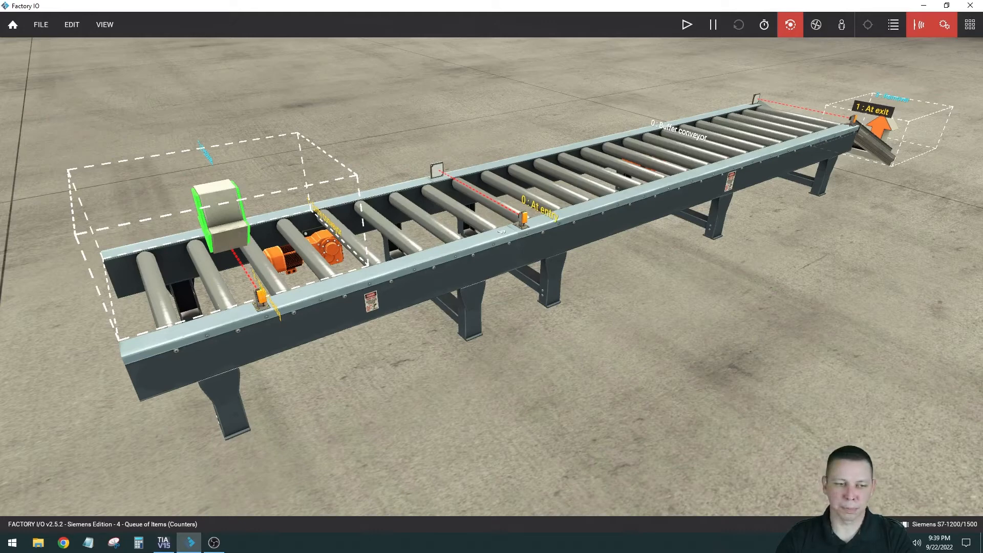
pyautogui.moveTo(835, 101)
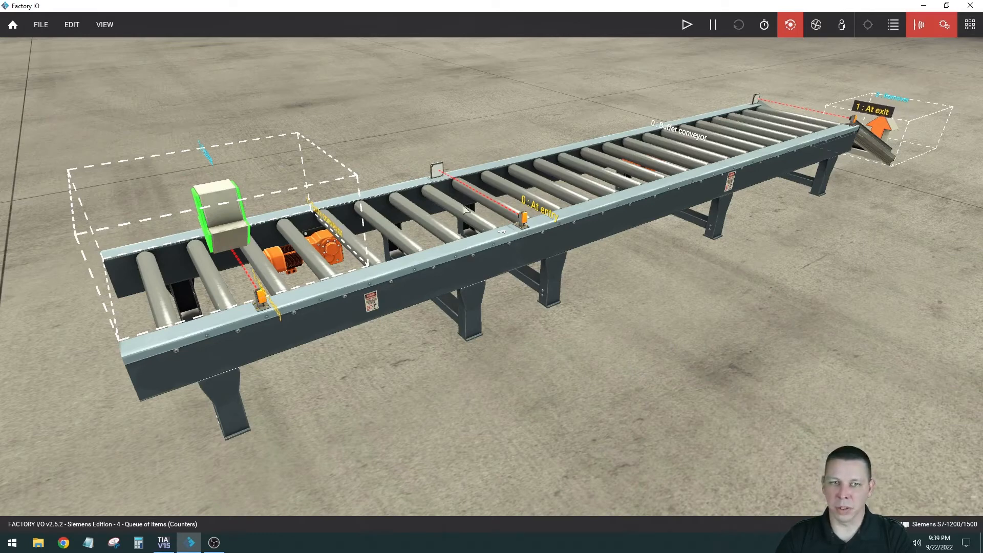
# Show Block_1 in TIA Portal, scrolled down to the Network 4 Box_Exit_Counter rung
pyautogui.click(162, 542)
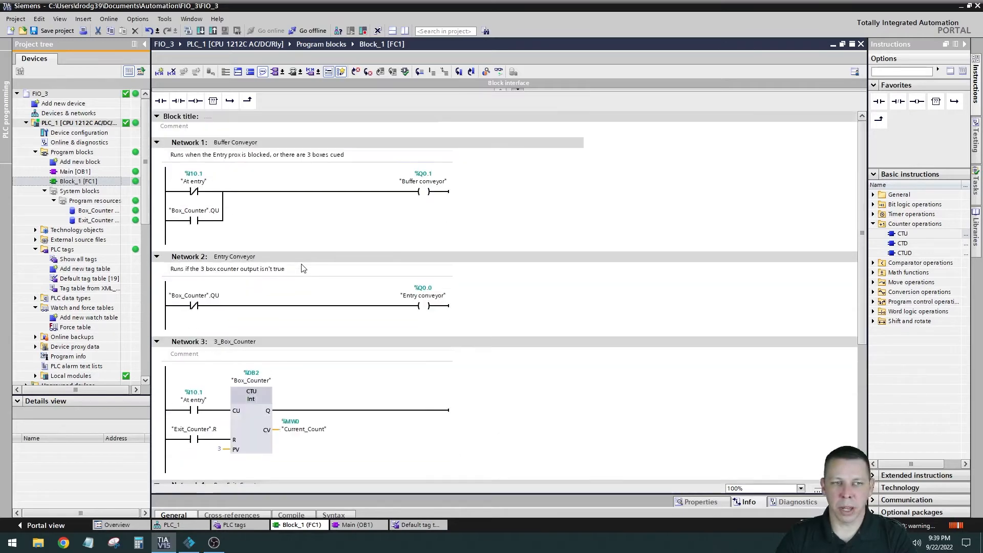
pyautogui.moveTo(458, 212)
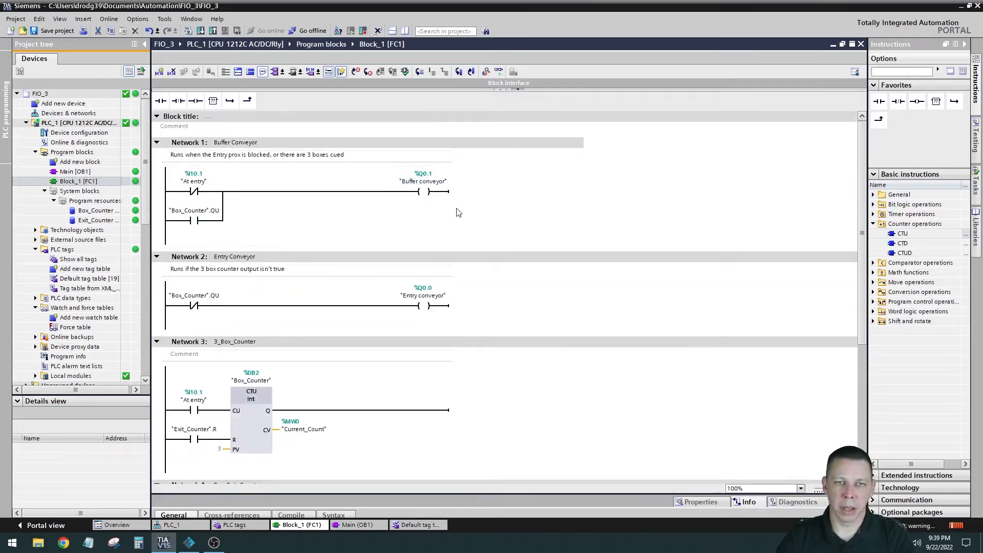
pyautogui.scroll(-3)
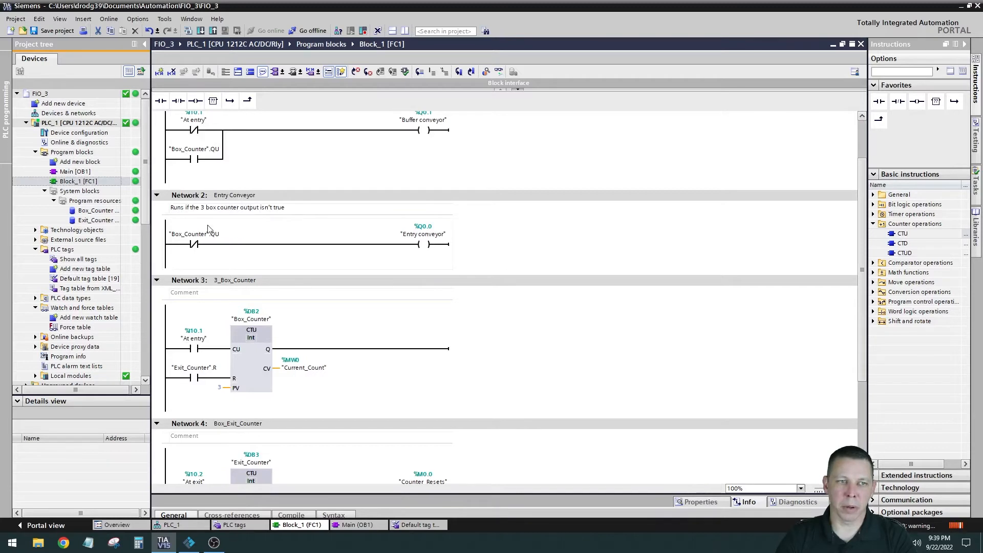
pyautogui.scroll(-3)
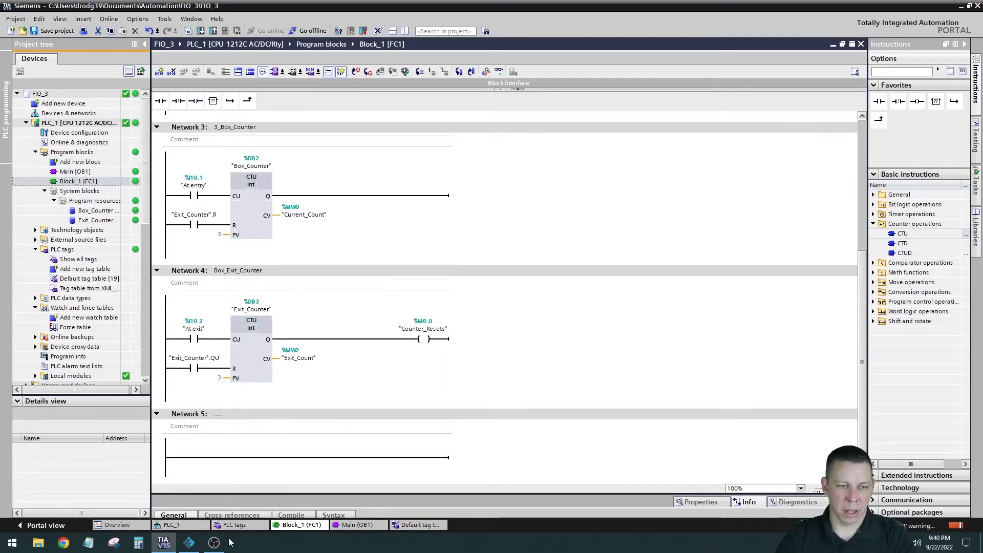
# Bring the Factory IO conveyor scene back up from the taskbar
pyautogui.click(189, 542)
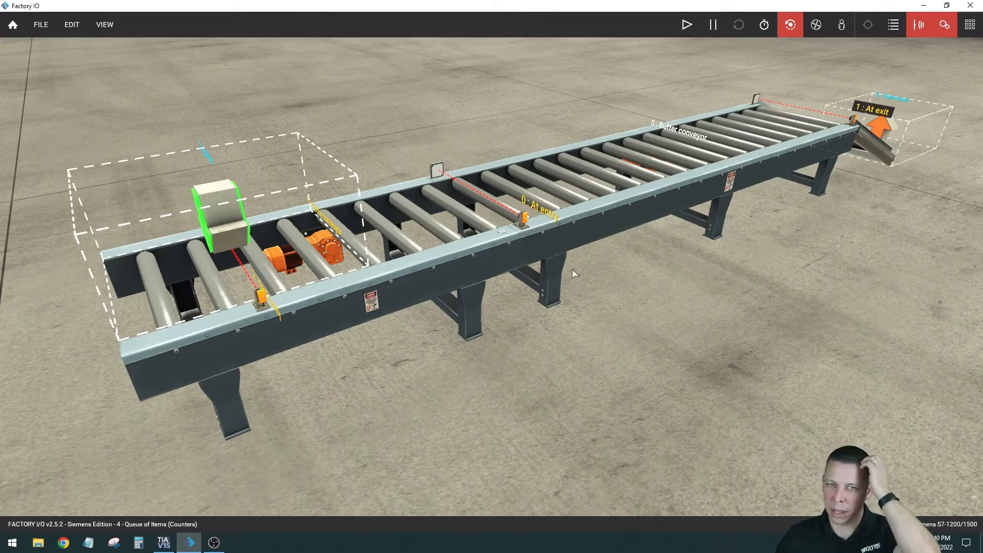
pyautogui.moveTo(652, 170)
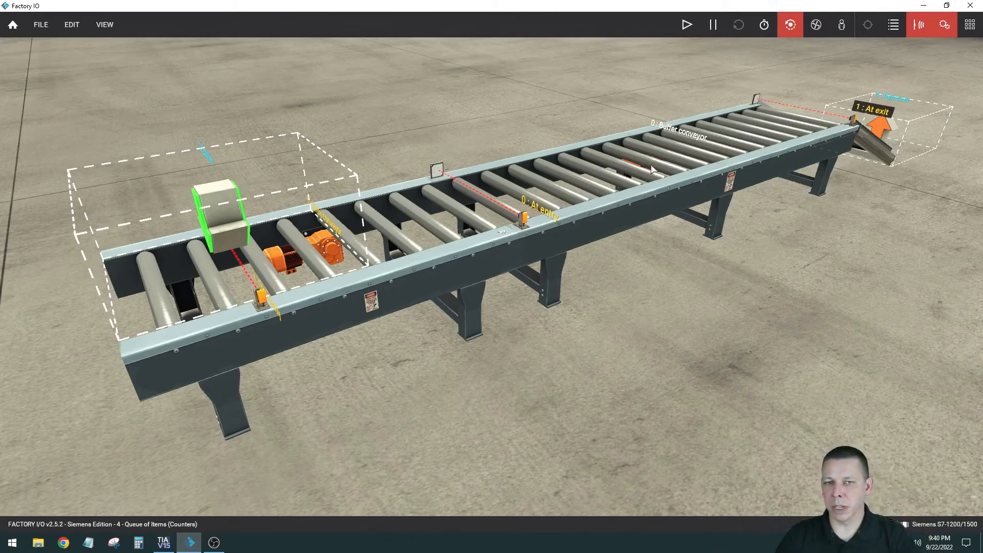
pyautogui.moveTo(408, 250)
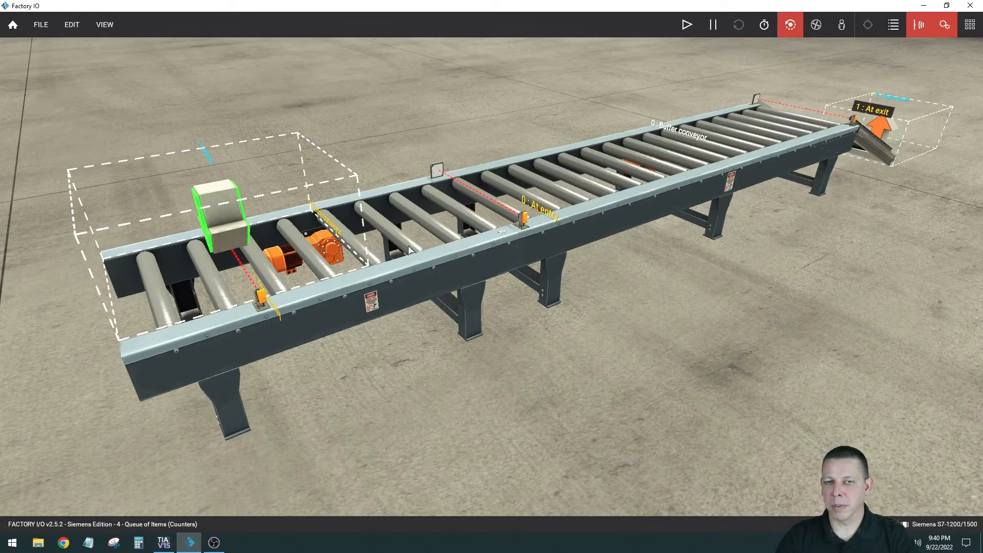
pyautogui.moveTo(753, 130)
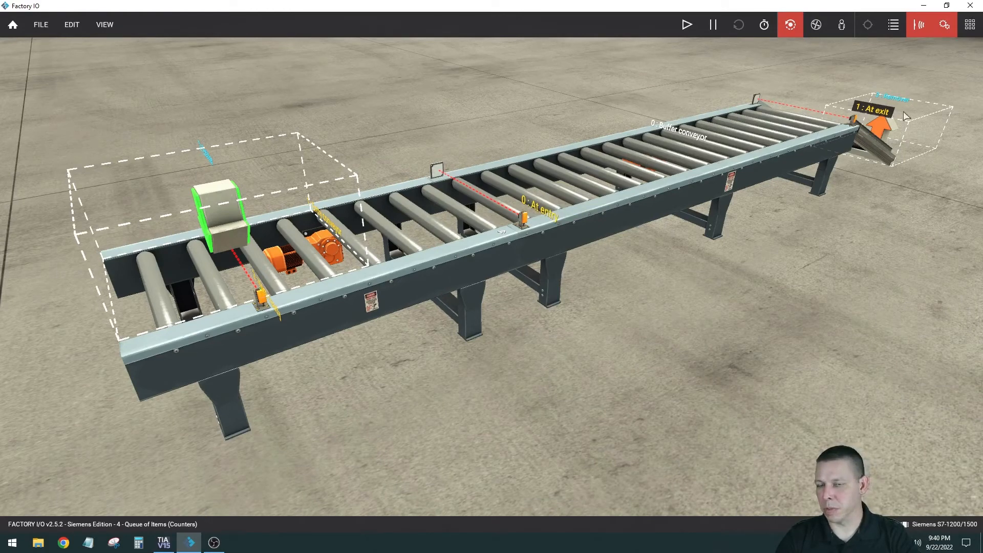
pyautogui.moveTo(555, 369)
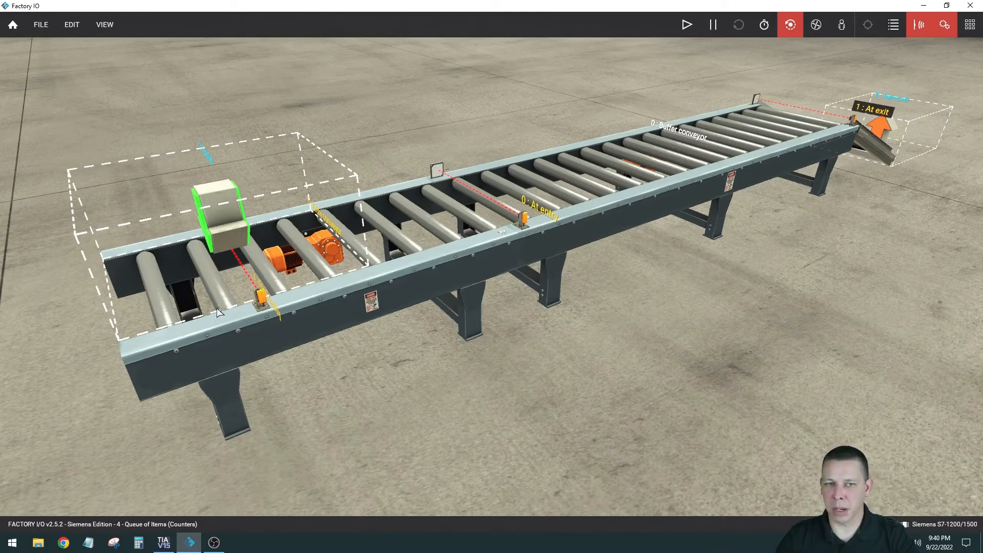
pyautogui.moveTo(544, 182)
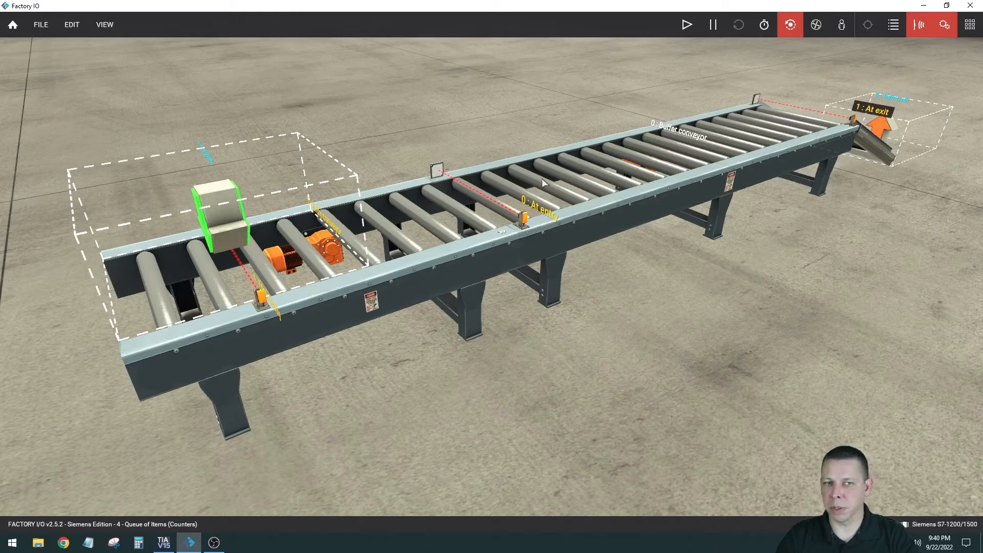
pyautogui.moveTo(505, 236)
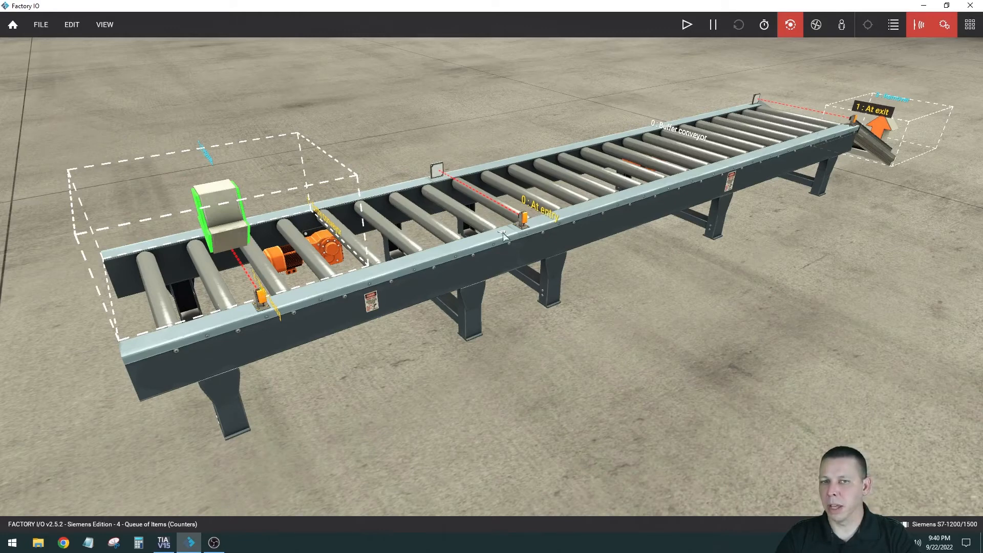
pyautogui.moveTo(577, 179)
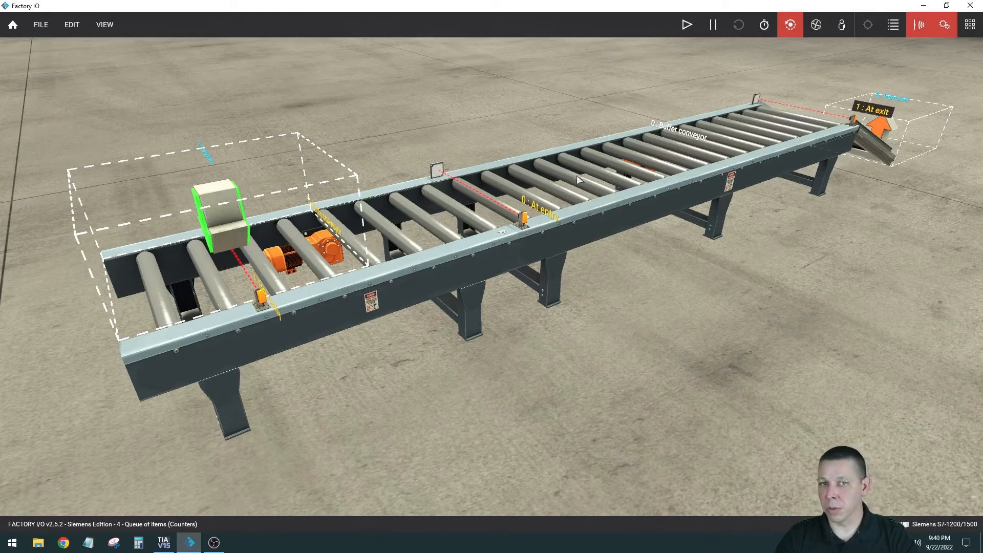
pyautogui.moveTo(795, 132)
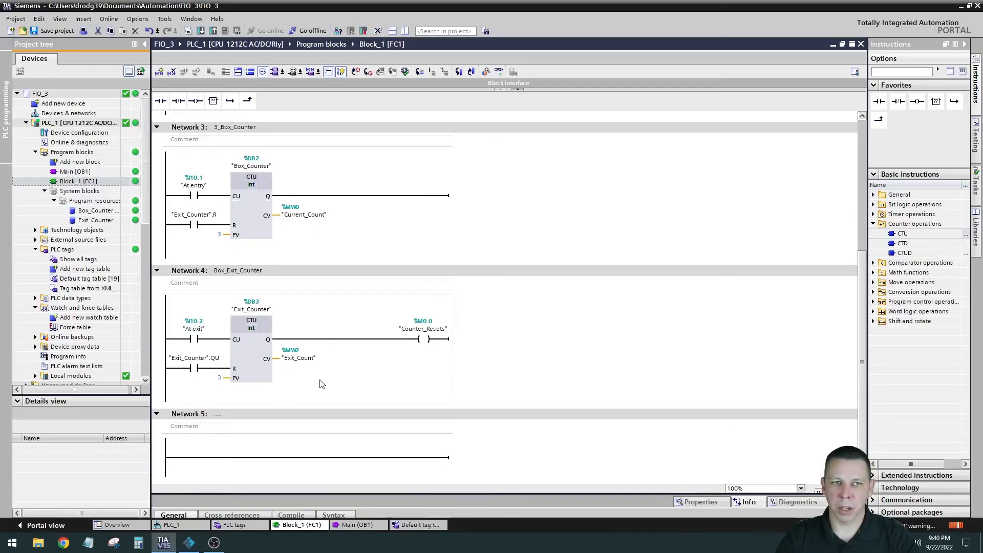
# Restore Factory IO and start the Queue of Items simulation running
pyautogui.click(190, 542)
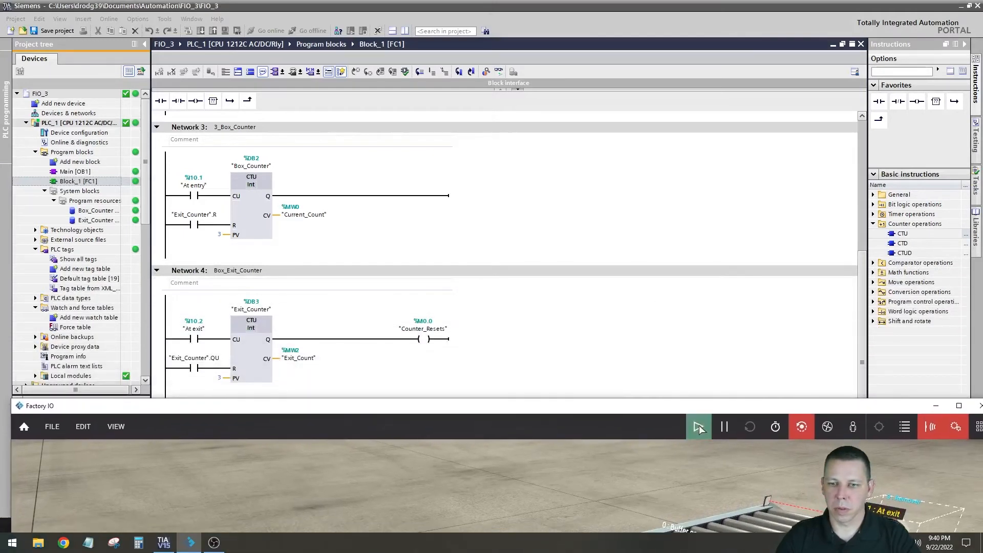
pyautogui.click(698, 427)
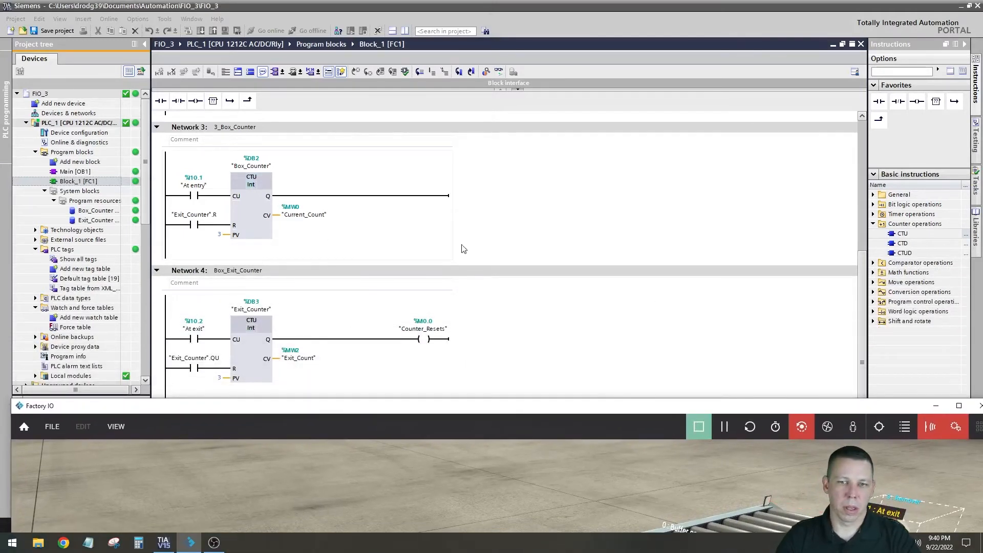
pyautogui.moveTo(270, 240)
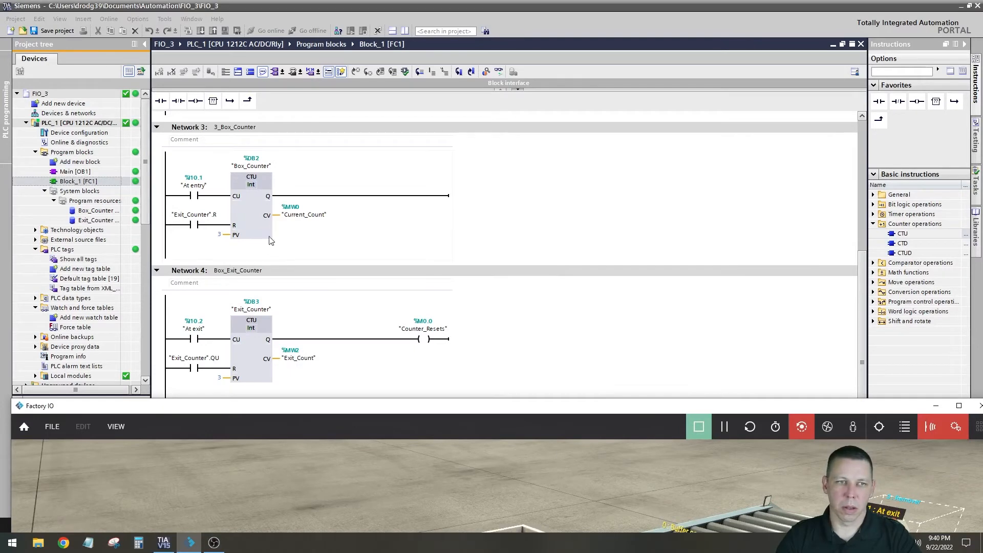
pyautogui.moveTo(352, 365)
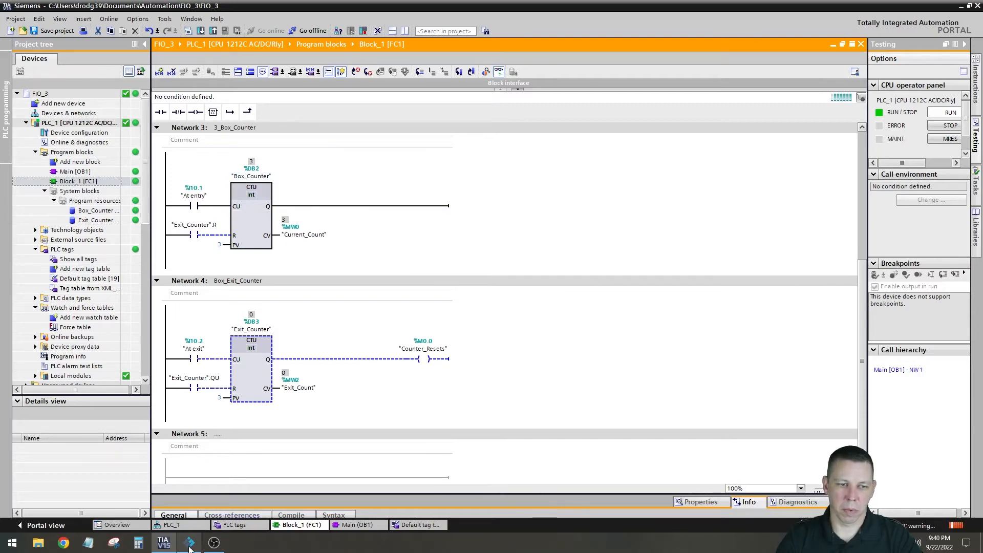
# Bring the running Factory IO scene forward while three boxes queue
pyautogui.click(189, 542)
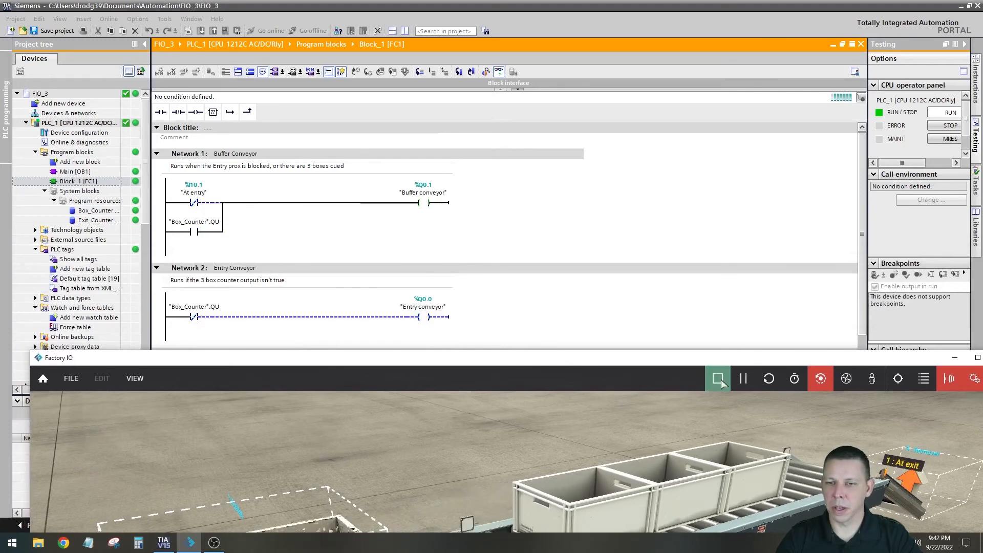
# Scroll to the monitored Networks 3 and 4, then bring Factory IO back
pyautogui.click(717, 378)
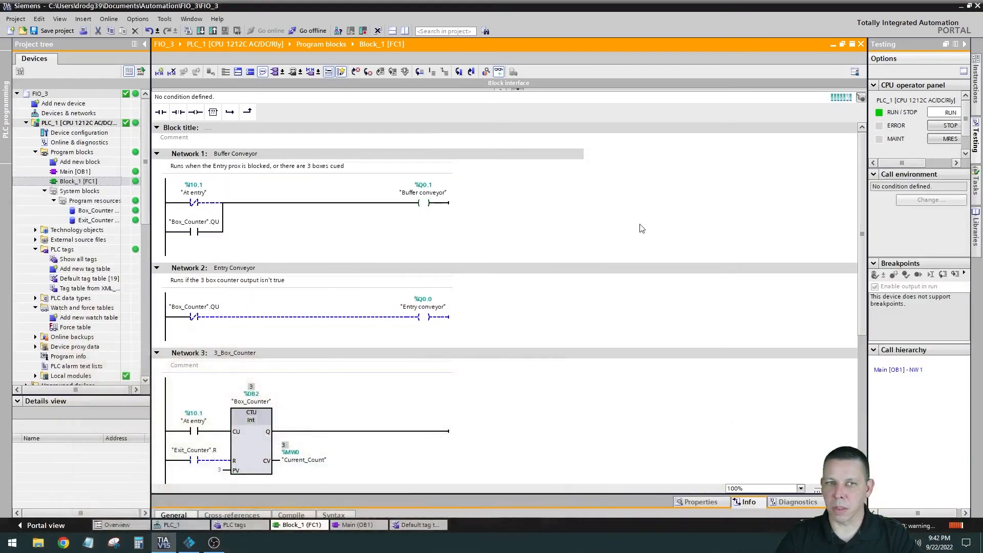
pyautogui.scroll(-3)
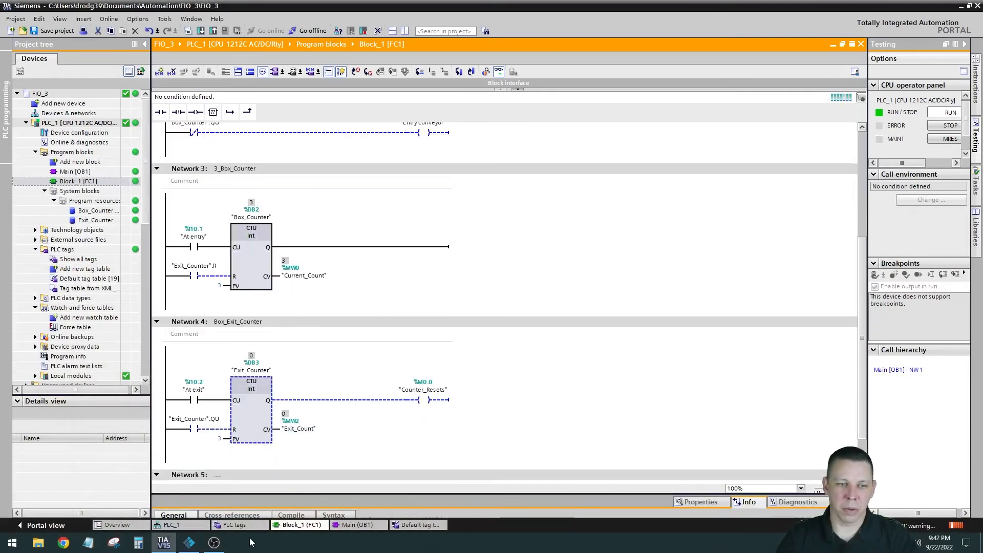
pyautogui.click(189, 542)
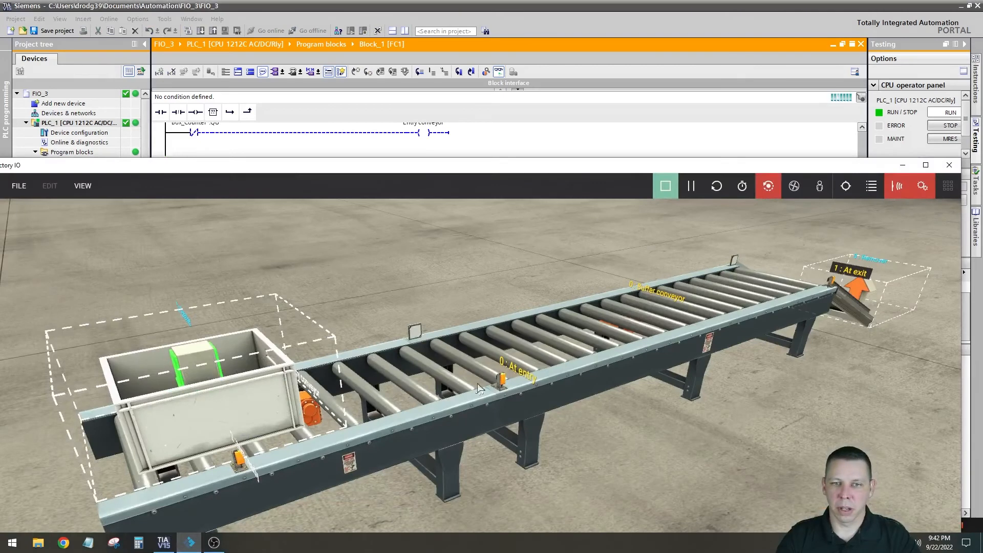
pyautogui.moveTo(601, 304)
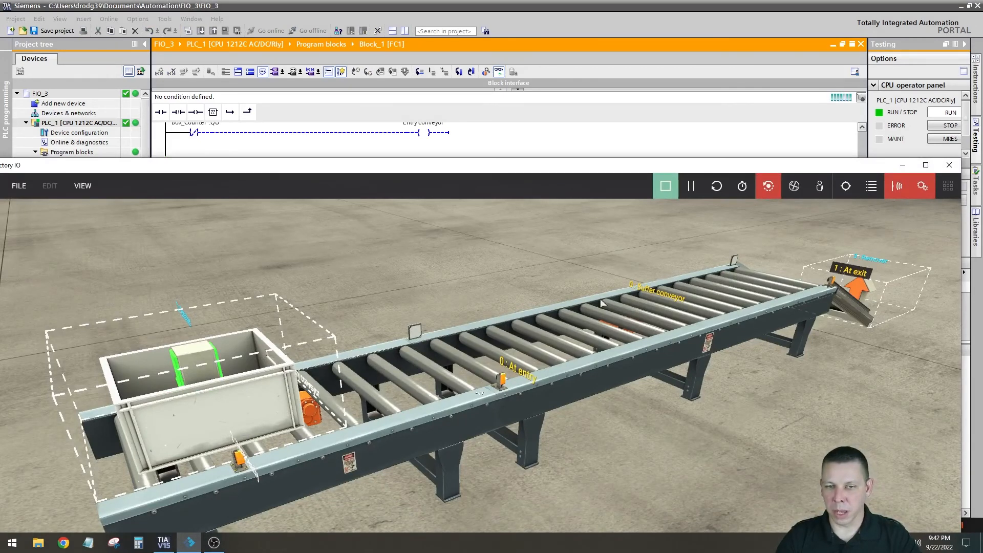
pyautogui.moveTo(799, 276)
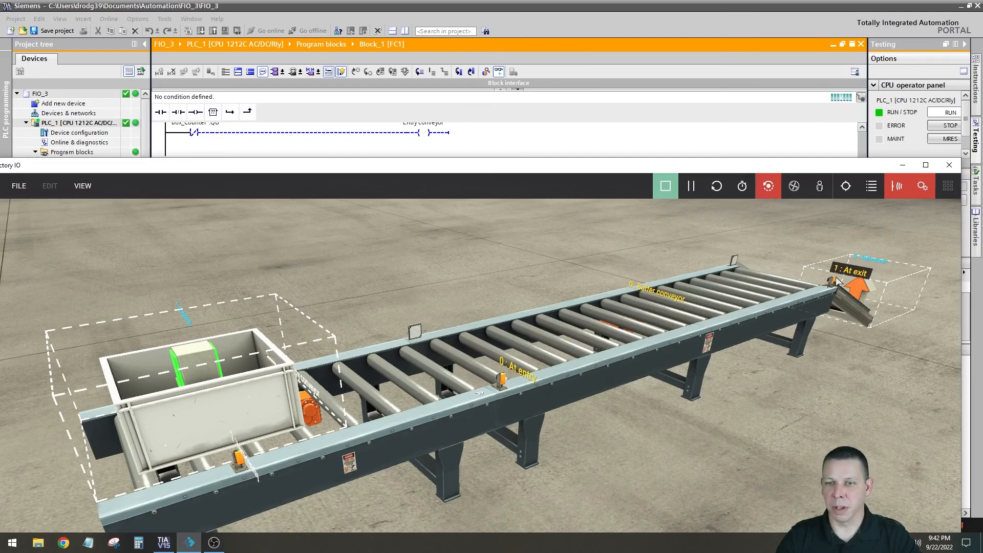
pyautogui.moveTo(758, 276)
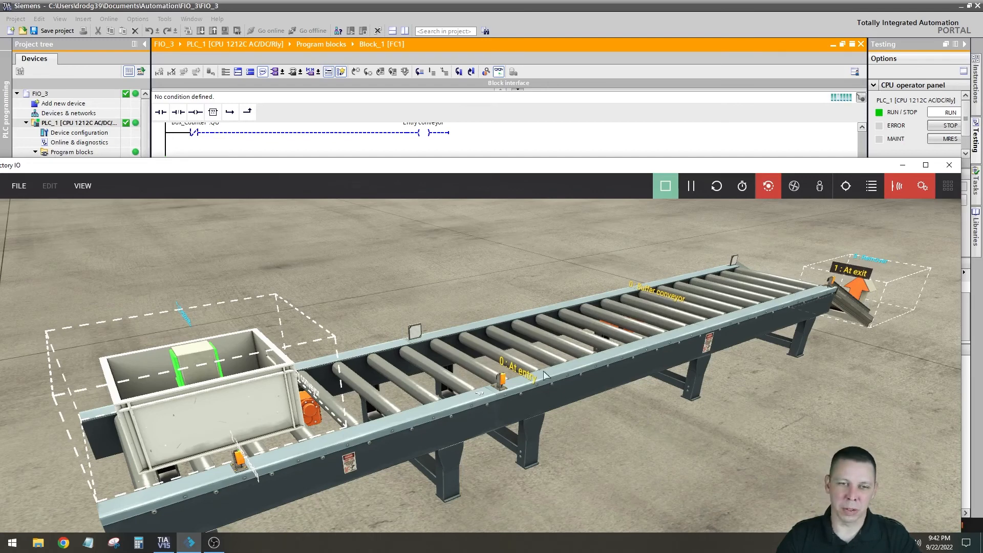
pyautogui.moveTo(518, 351)
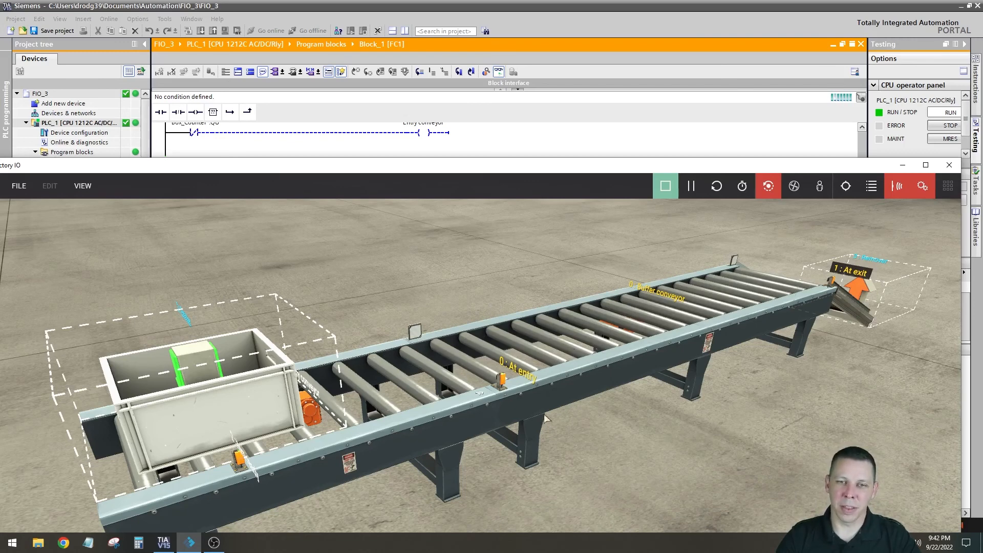
pyautogui.moveTo(848, 369)
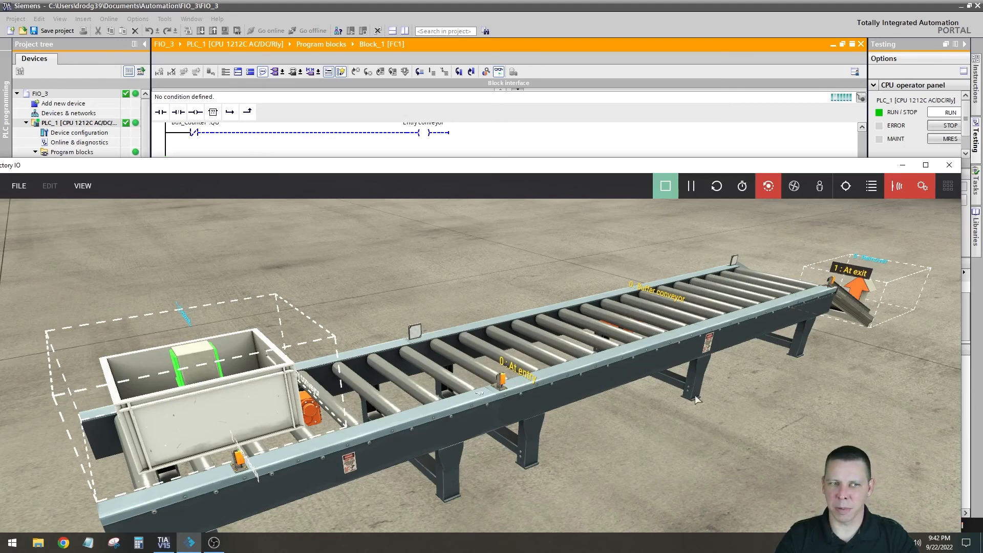
pyautogui.moveTo(495, 325)
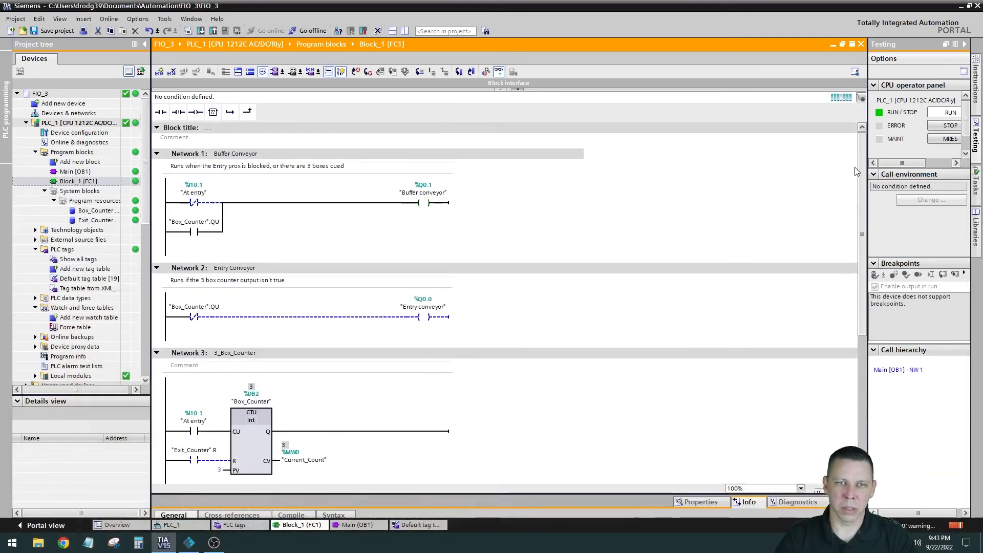
# Scroll down to the live Box_Exit_Counter rung, then bring Factory IO to front
pyautogui.scroll(-3)
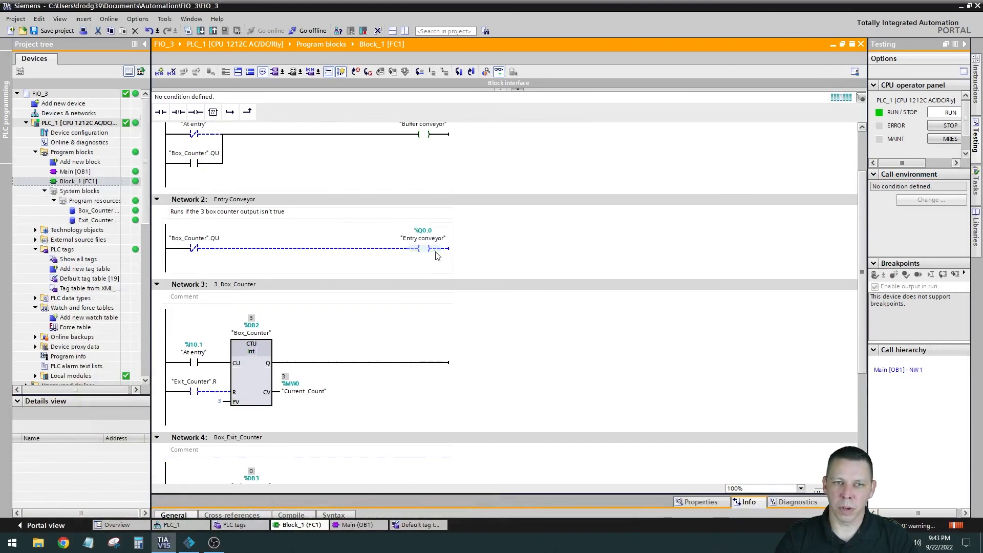
pyautogui.scroll(-3)
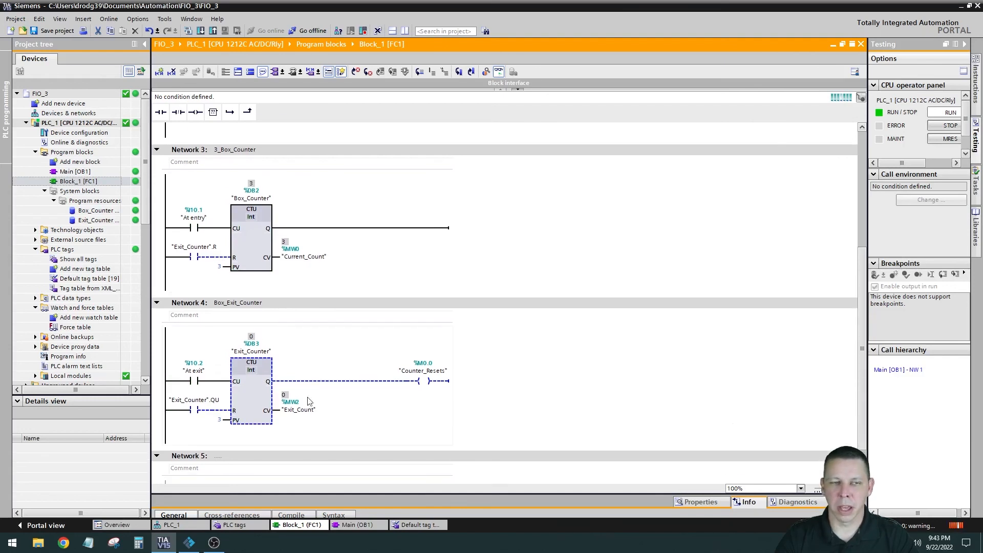
pyautogui.moveTo(707, 373)
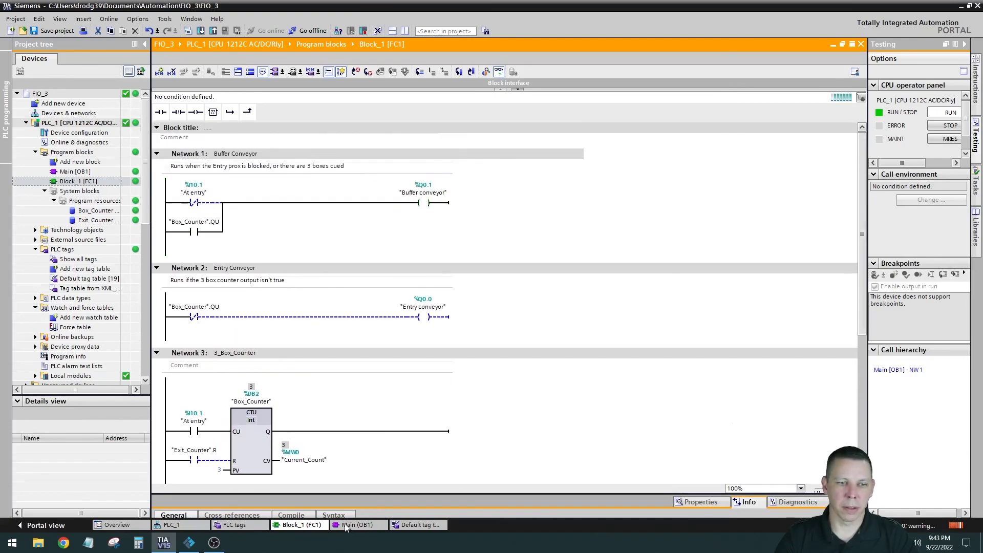
pyautogui.click(191, 542)
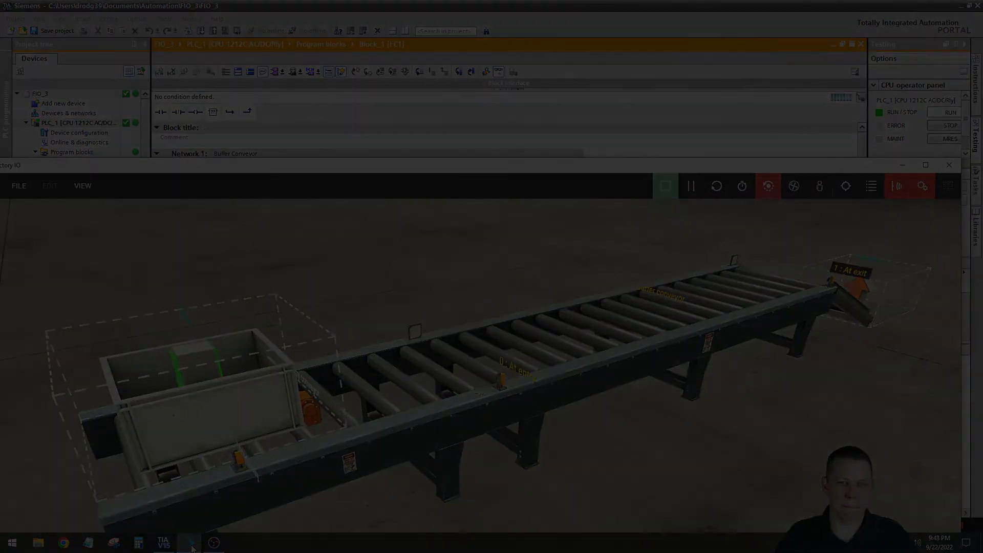